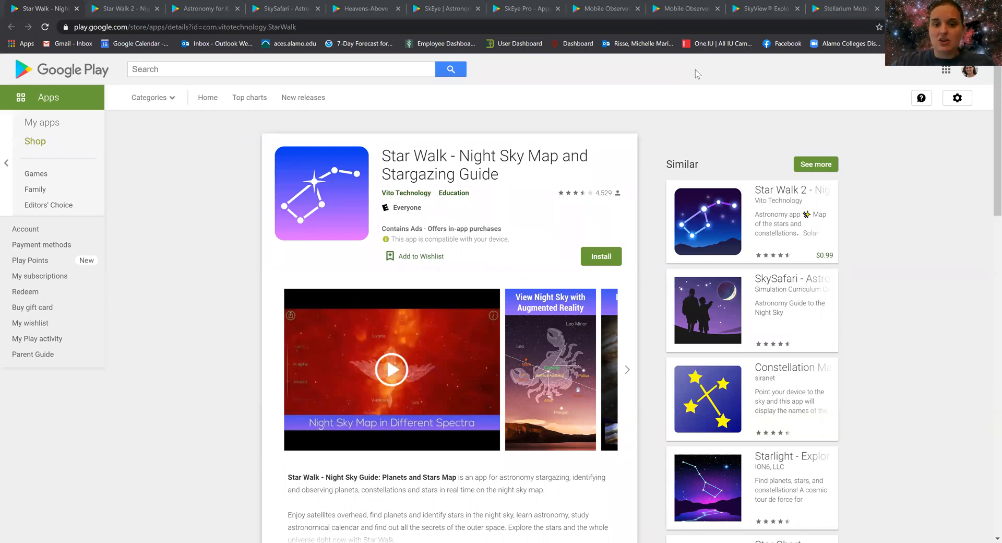
mouse_move(532, 179)
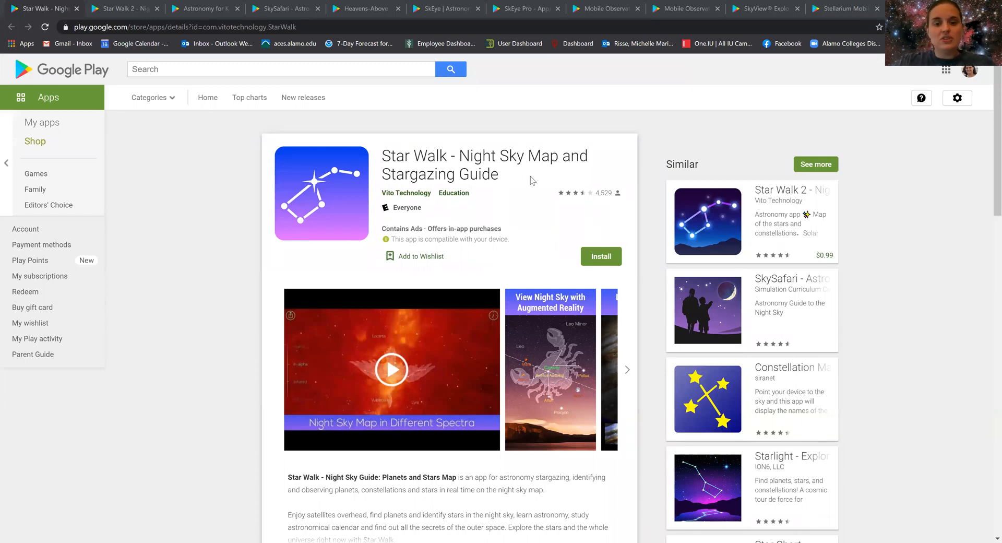
mouse_move(221, 402)
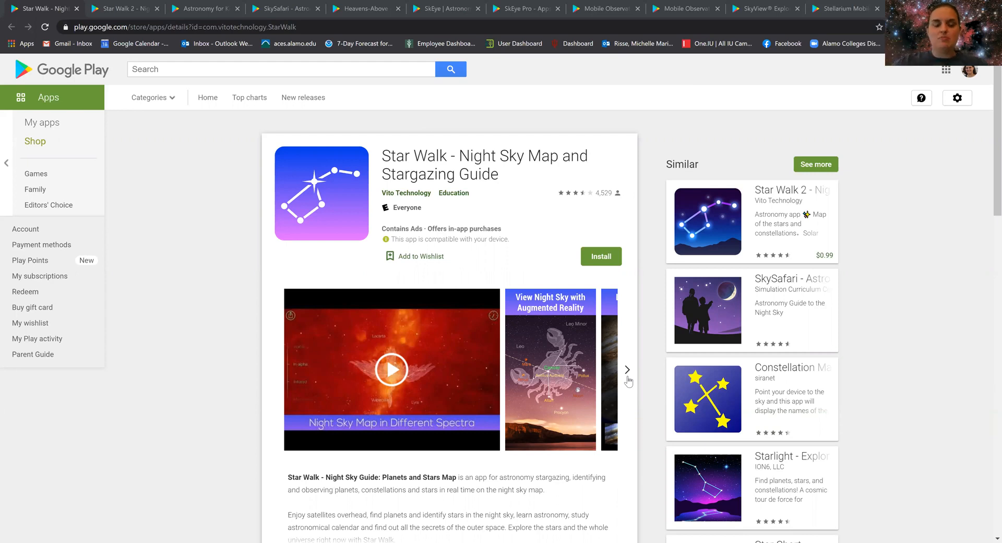
Switch to Star Walk 2 and page its screenshots to 'When does the Sun set tonight?'.
scroll(down, 3)
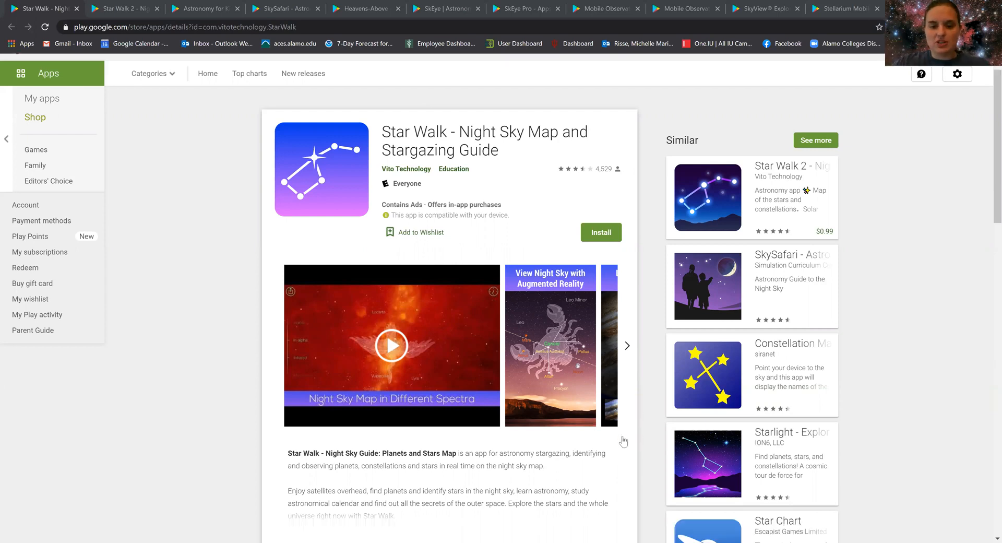
scroll(down, 3)
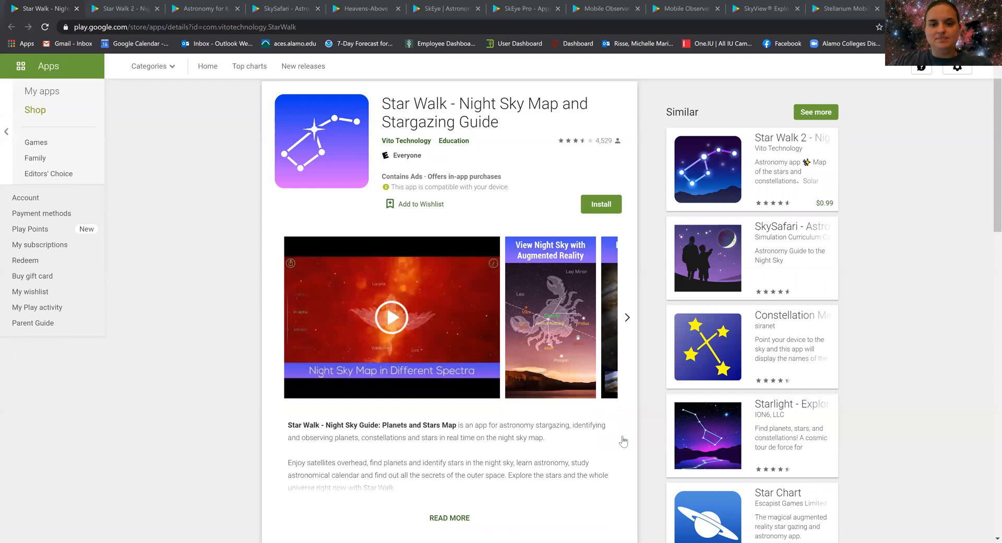
mouse_move(644, 398)
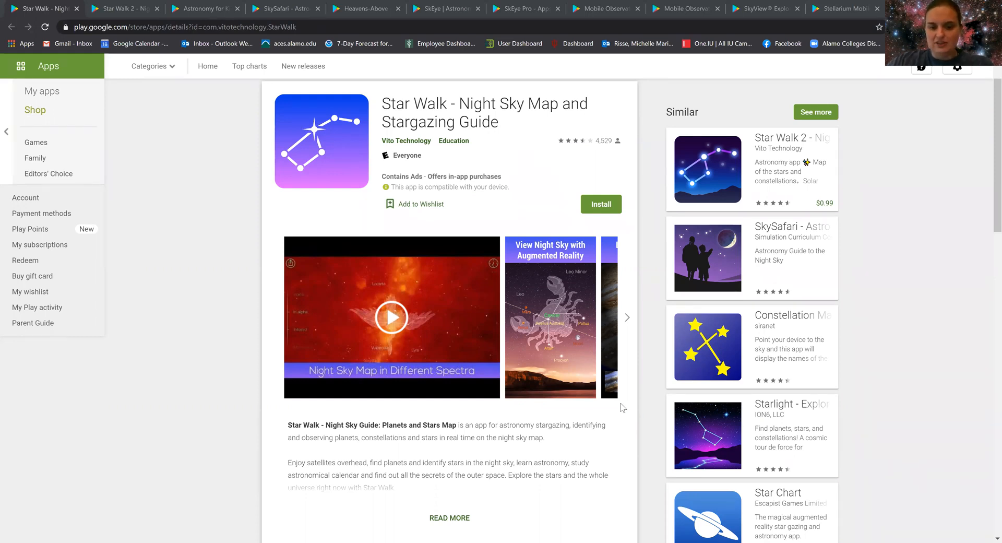
mouse_move(627, 324)
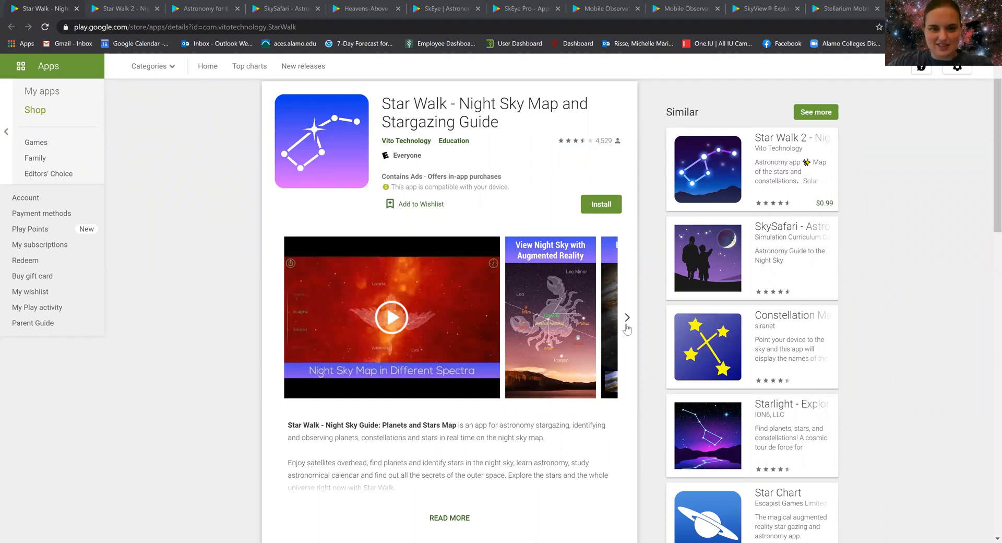
mouse_move(627, 337)
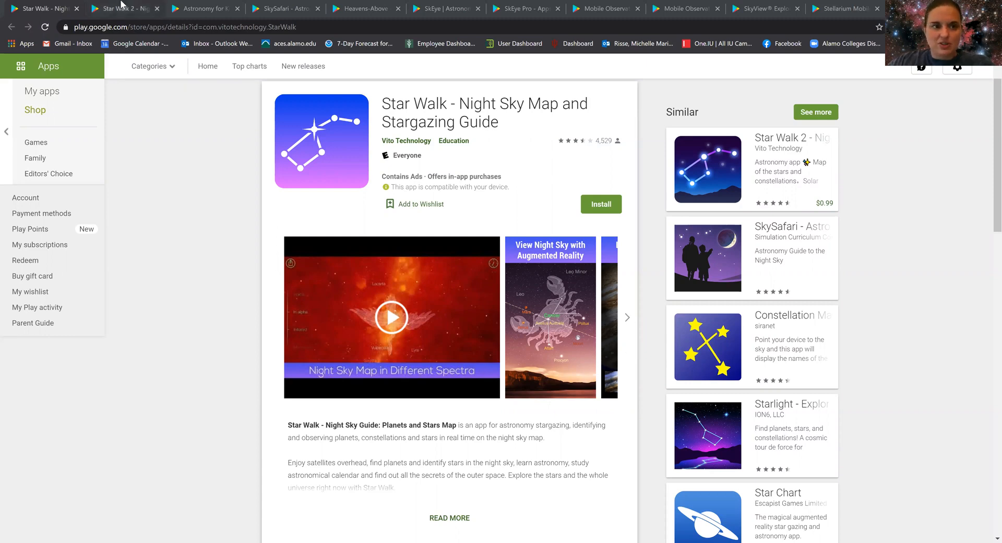
click(128, 9)
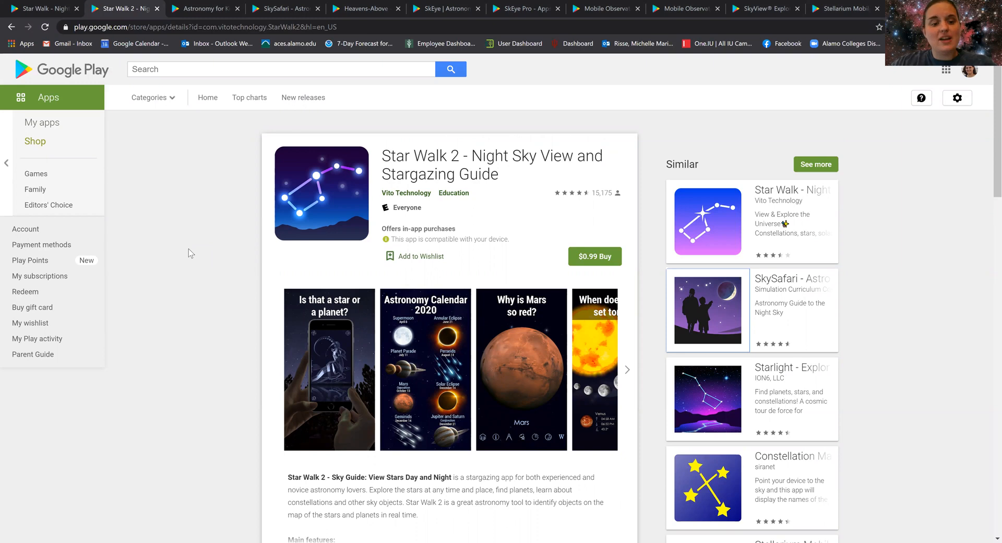
mouse_move(168, 429)
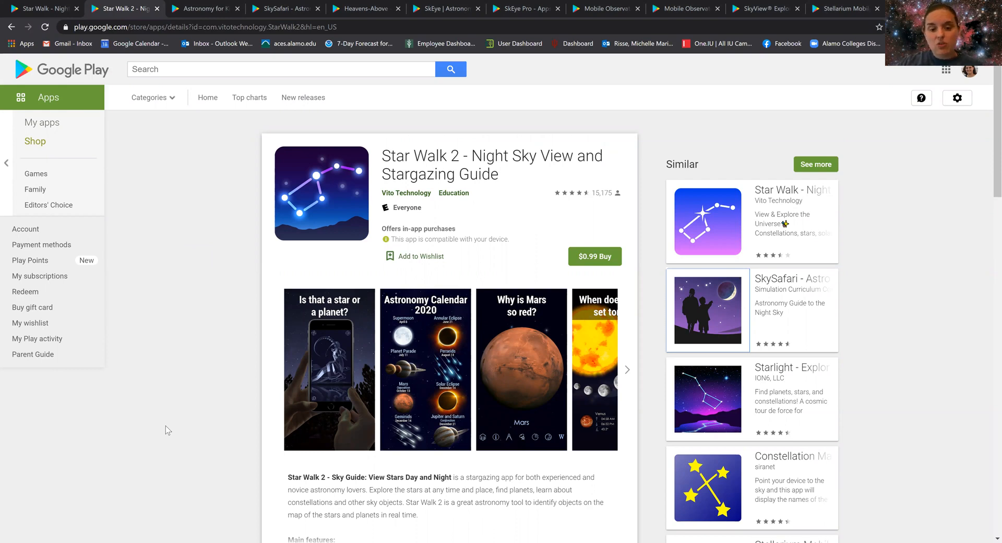
mouse_move(666, 367)
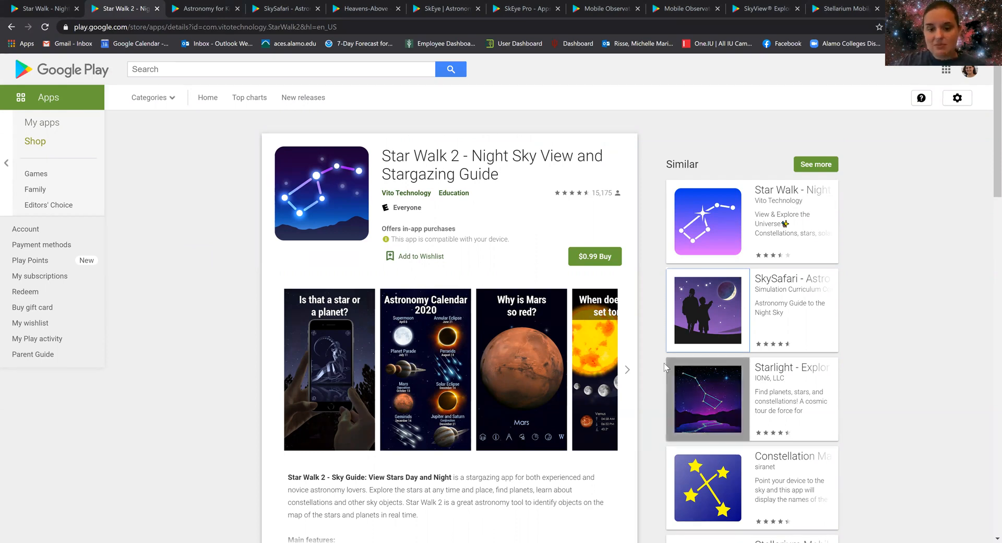
click(627, 369)
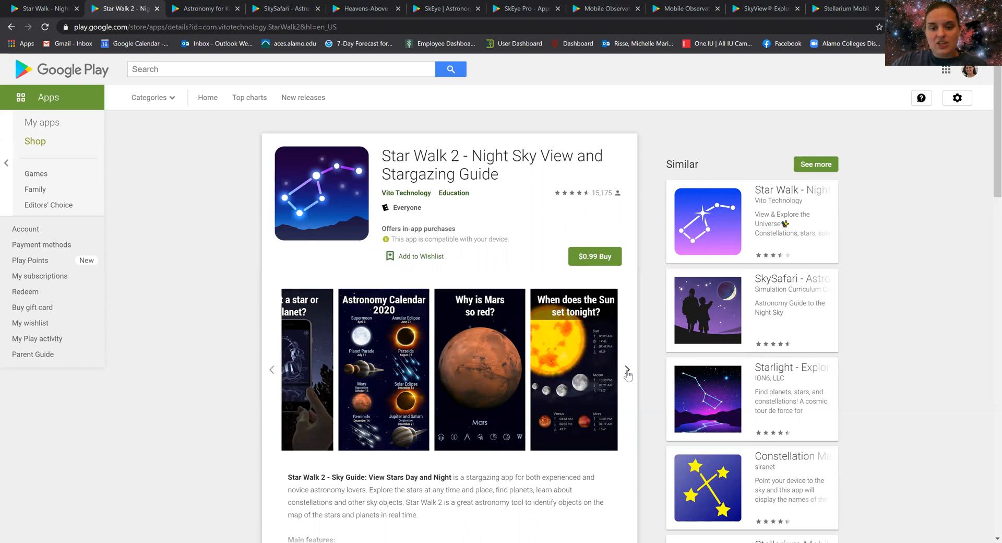
click(627, 374)
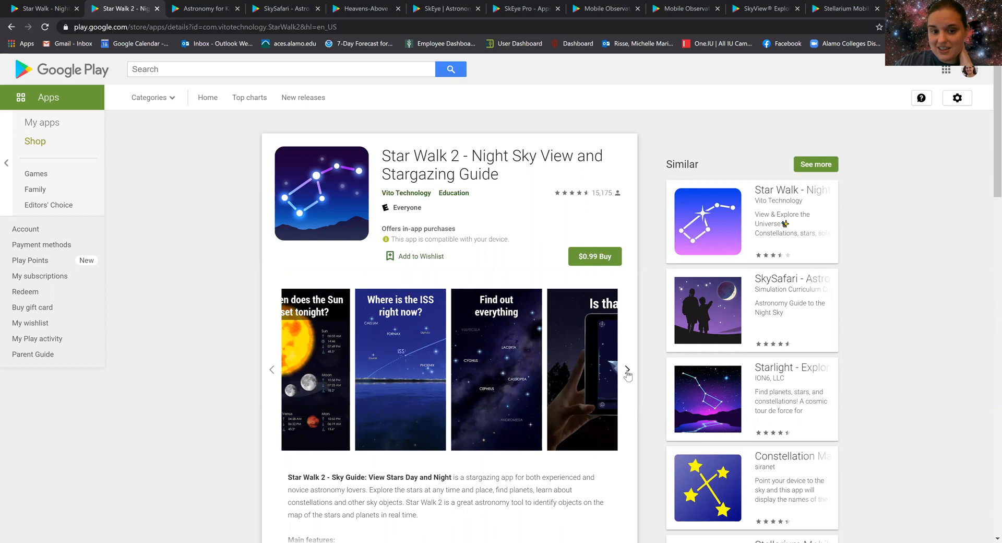
click(627, 373)
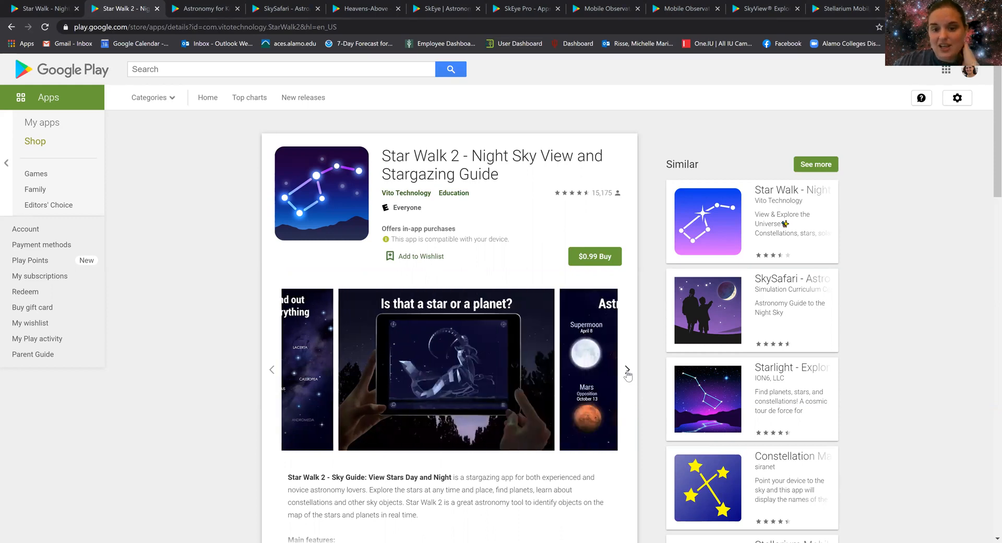
click(627, 373)
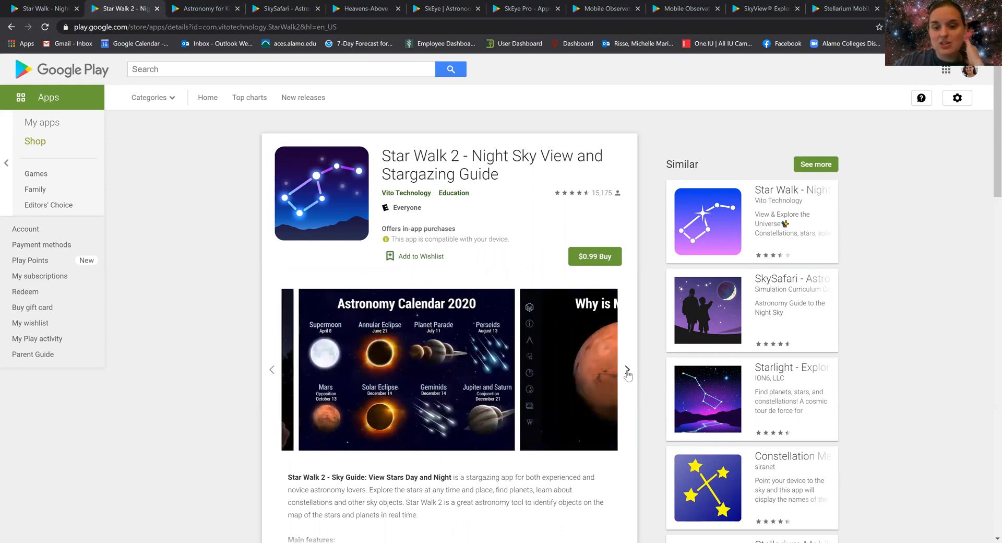
click(628, 373)
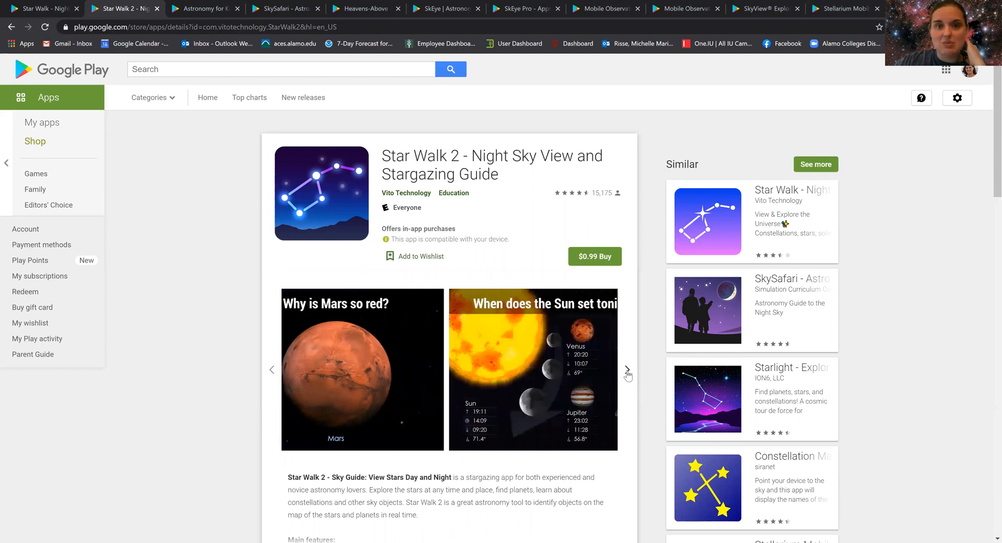
click(626, 372)
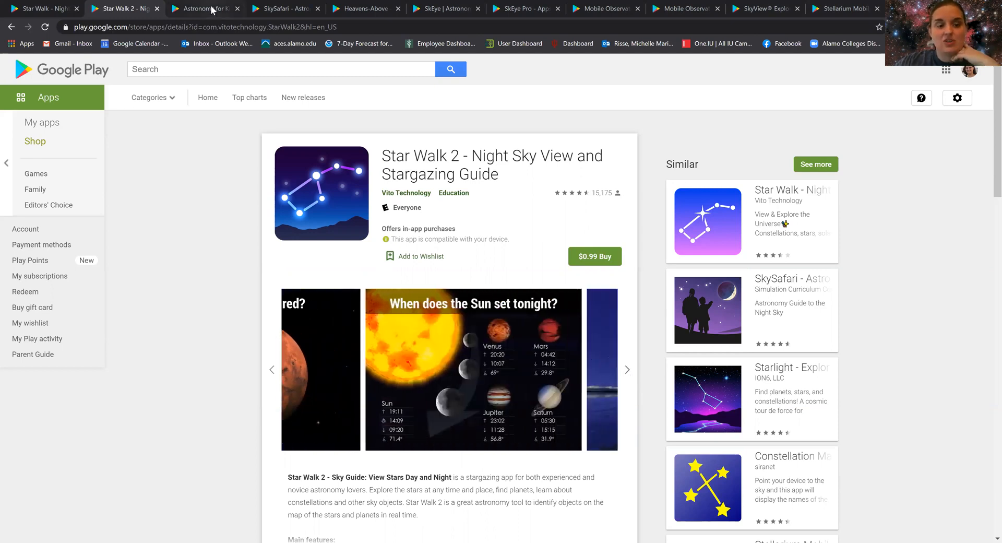
Switch to the Astronomy for Kids – Space Game by Star Walk 2 listing tab.
click(209, 9)
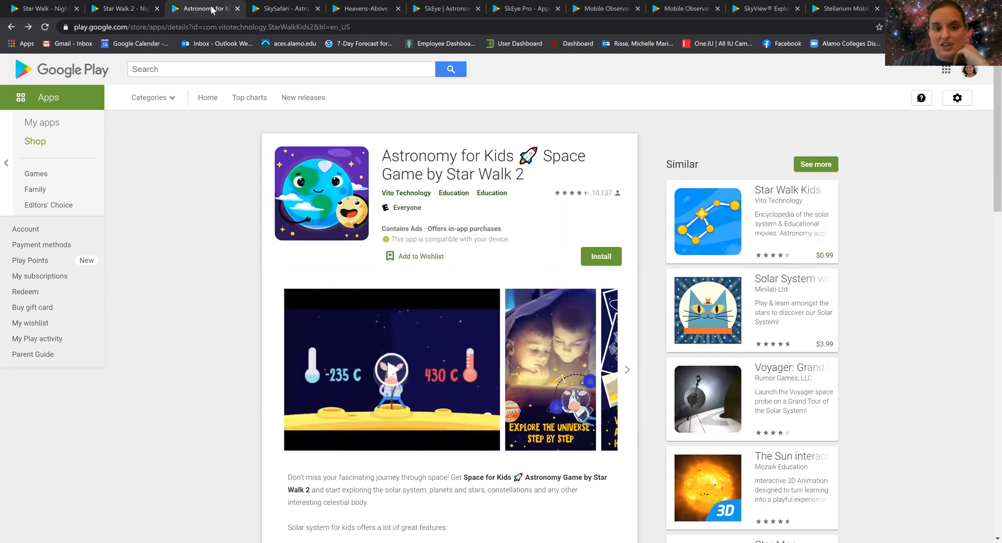
mouse_move(192, 300)
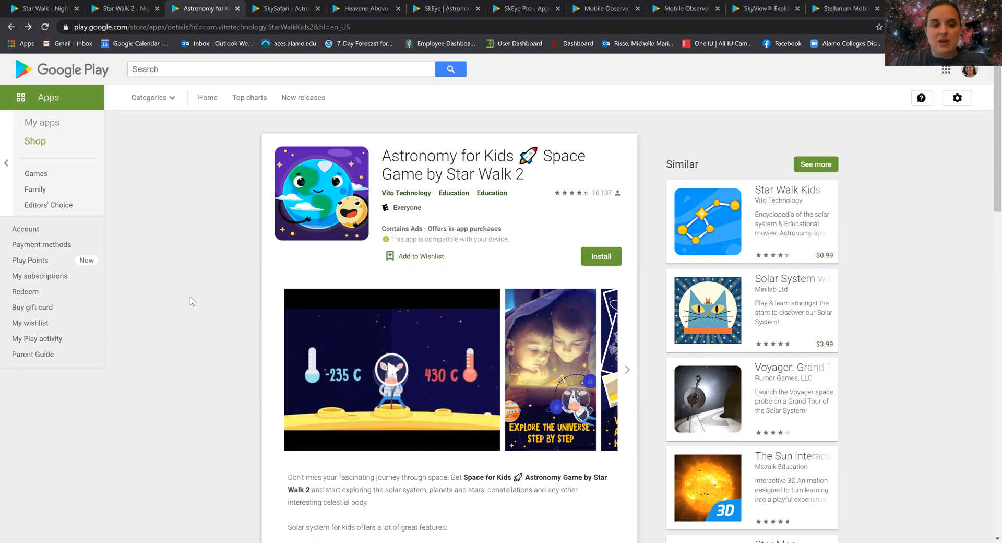
mouse_move(106, 320)
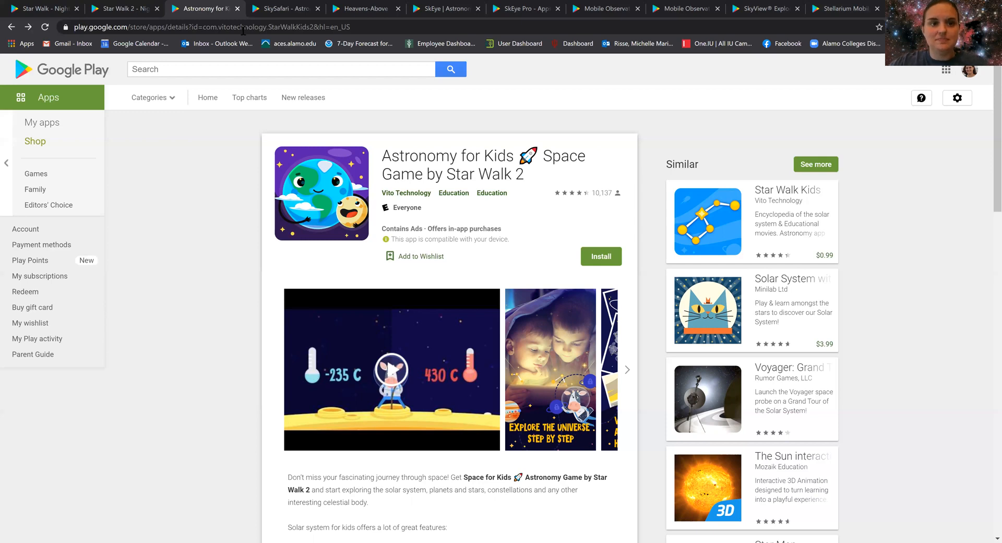
Switch to SkySafari and advance its screenshot gallery to the Apollo mission images.
click(284, 9)
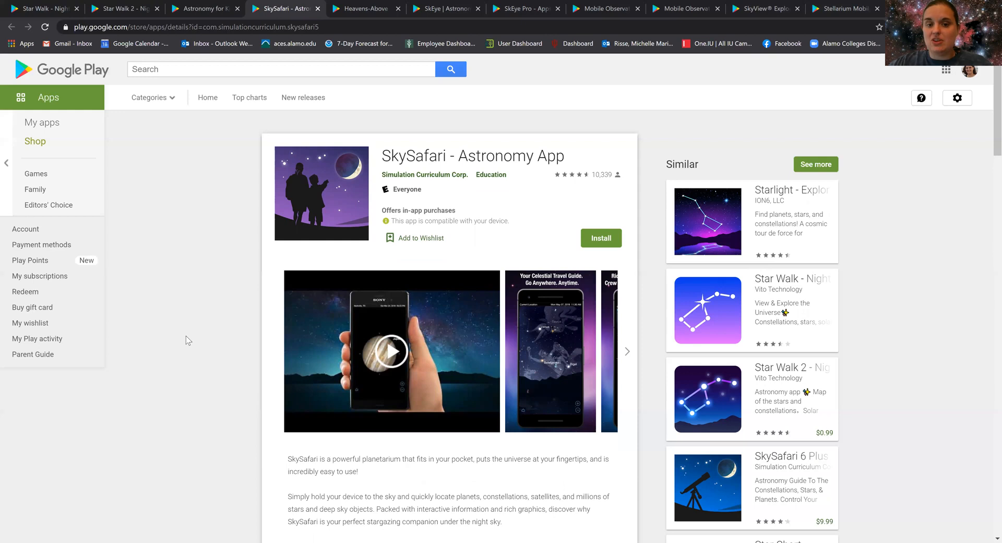
scroll(down, 3)
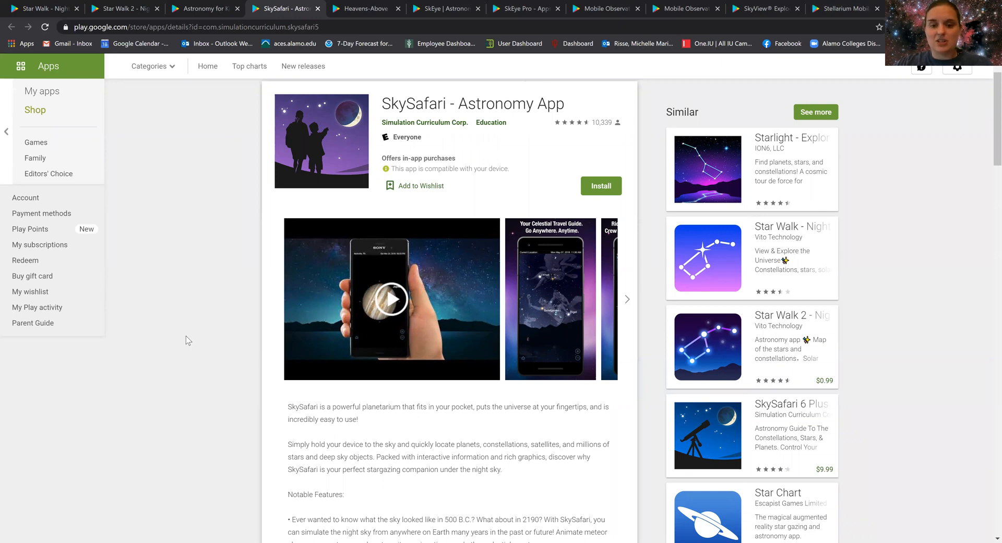
scroll(down, 3)
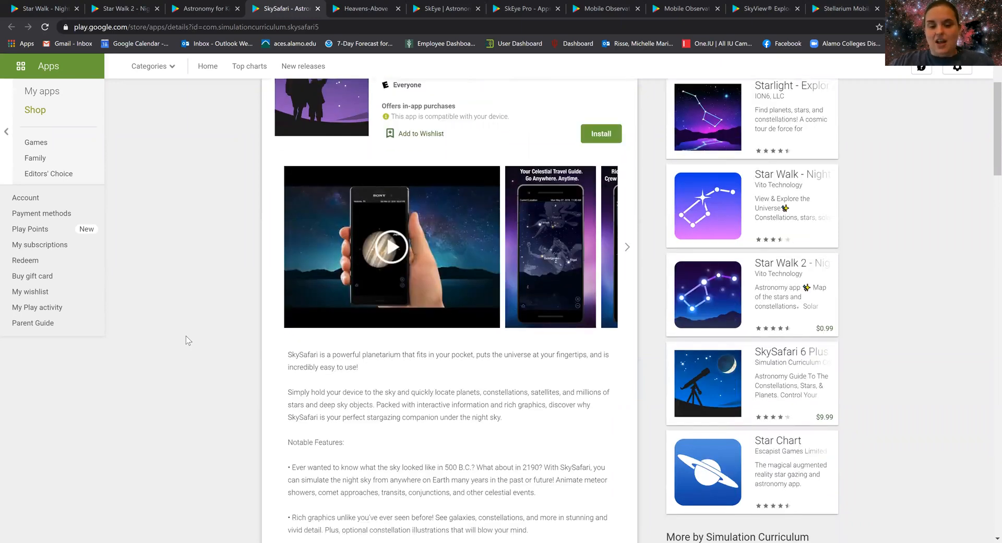
scroll(down, 3)
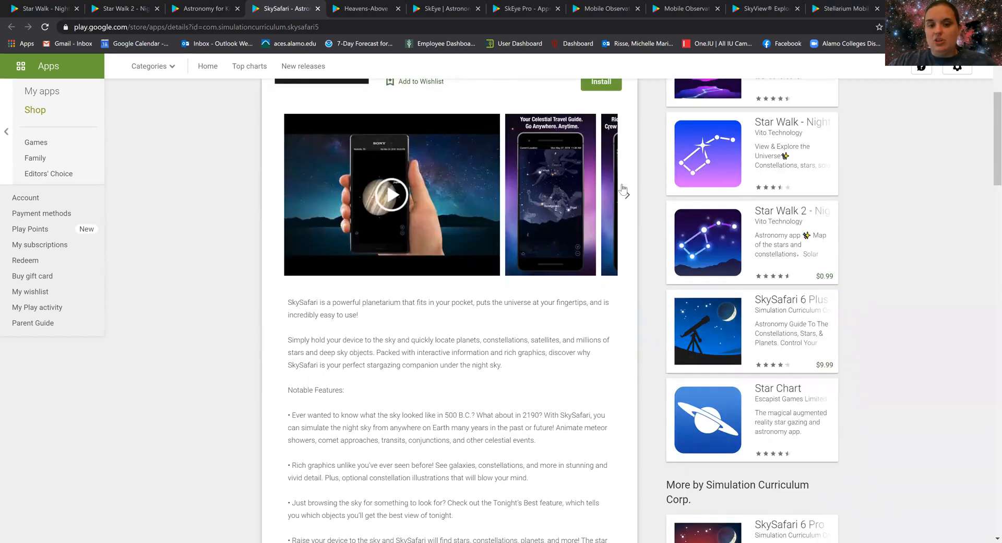
click(625, 195)
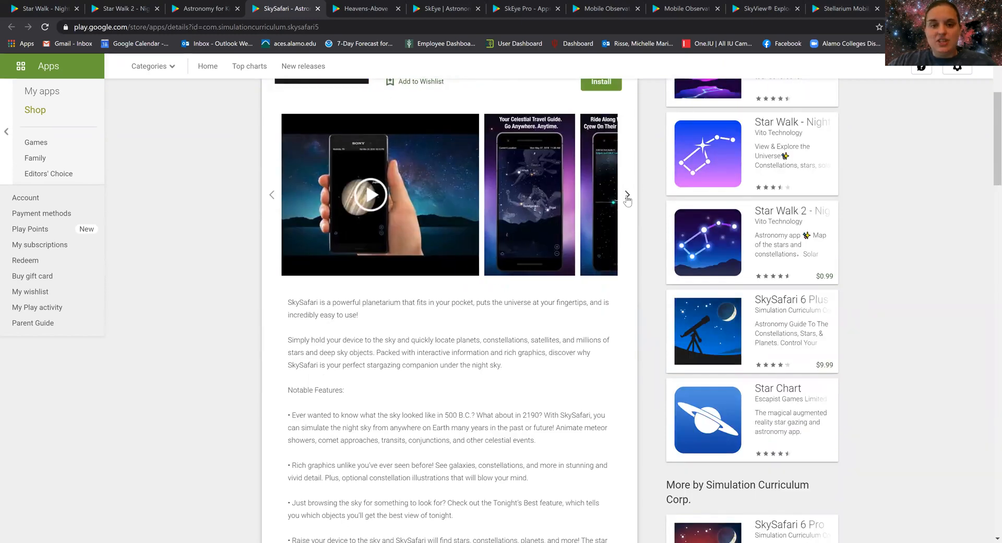
click(627, 196)
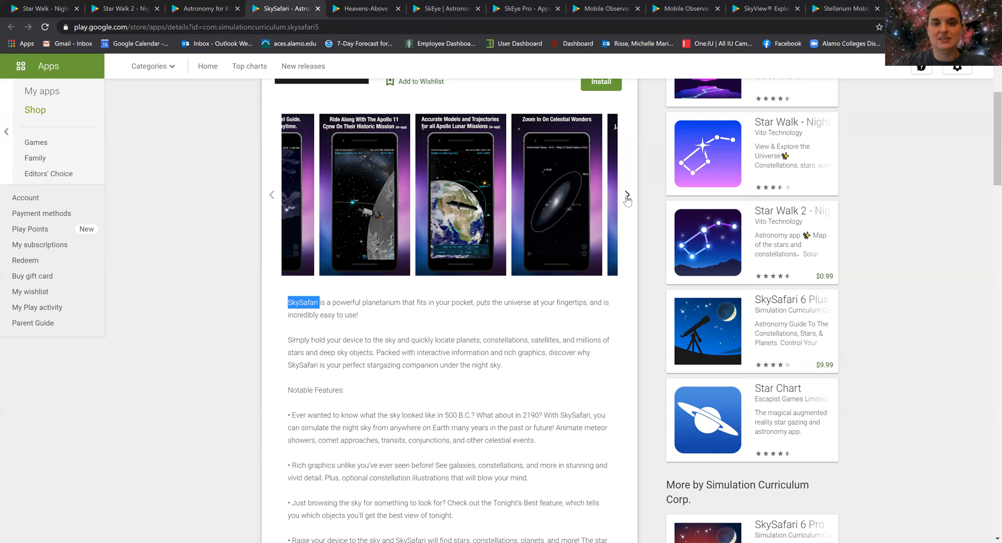
View the Heavens-Above Editors' Choice listing, then switch to the SkEye | Astronomy listing.
click(367, 9)
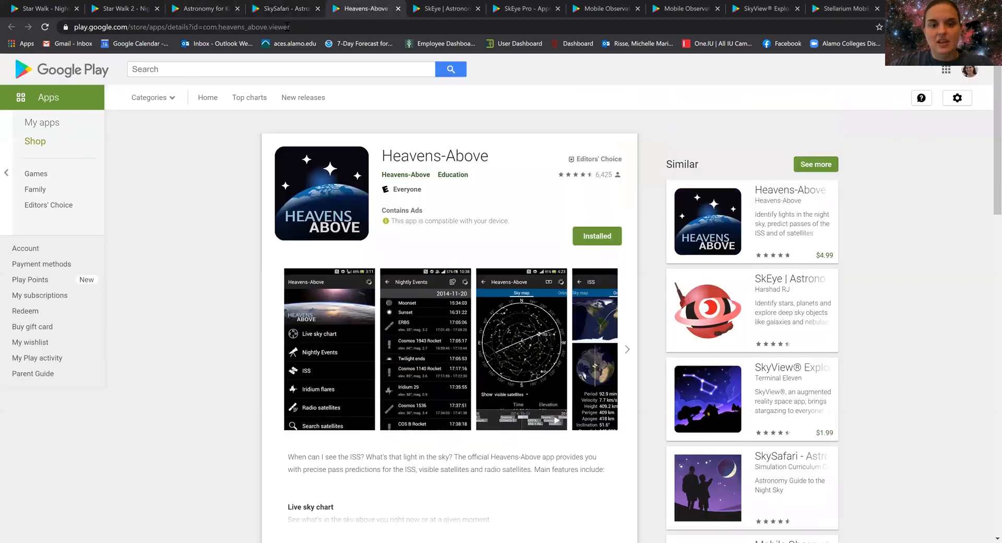
mouse_move(203, 325)
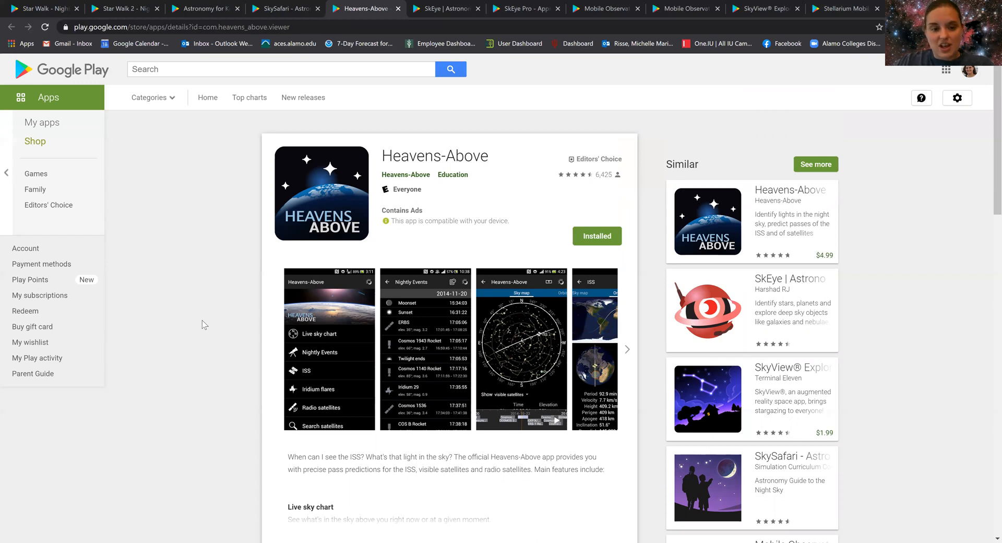
mouse_move(231, 313)
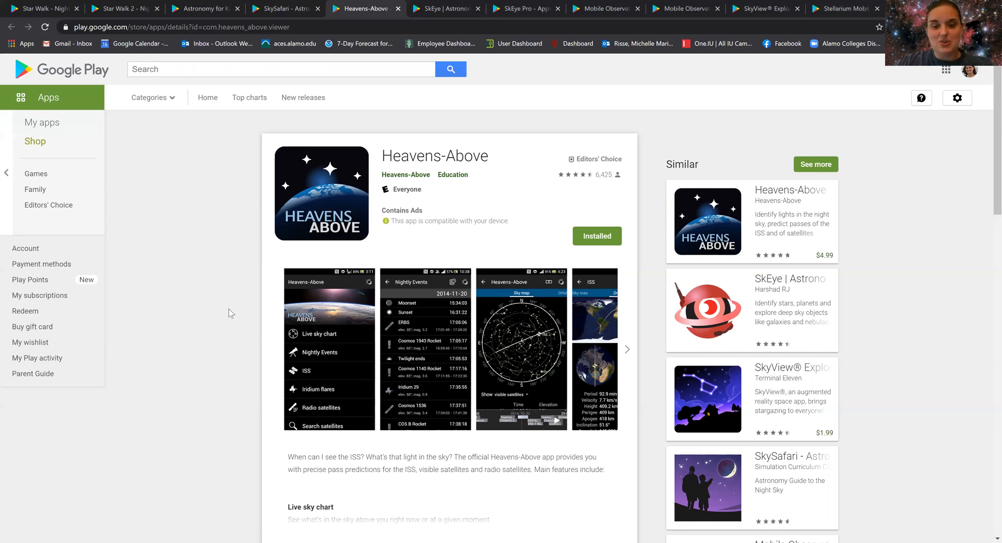
mouse_move(285, 415)
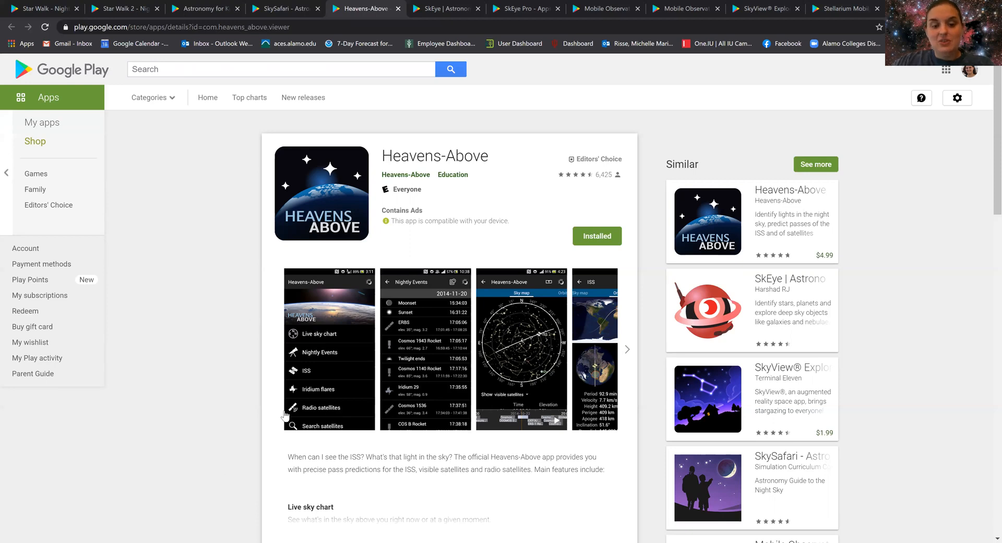
mouse_move(224, 490)
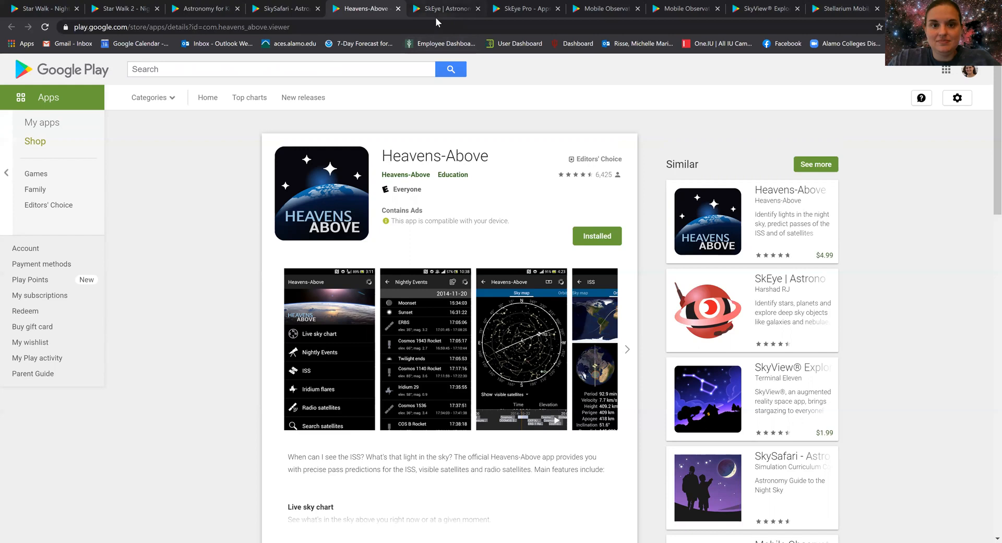
click(444, 9)
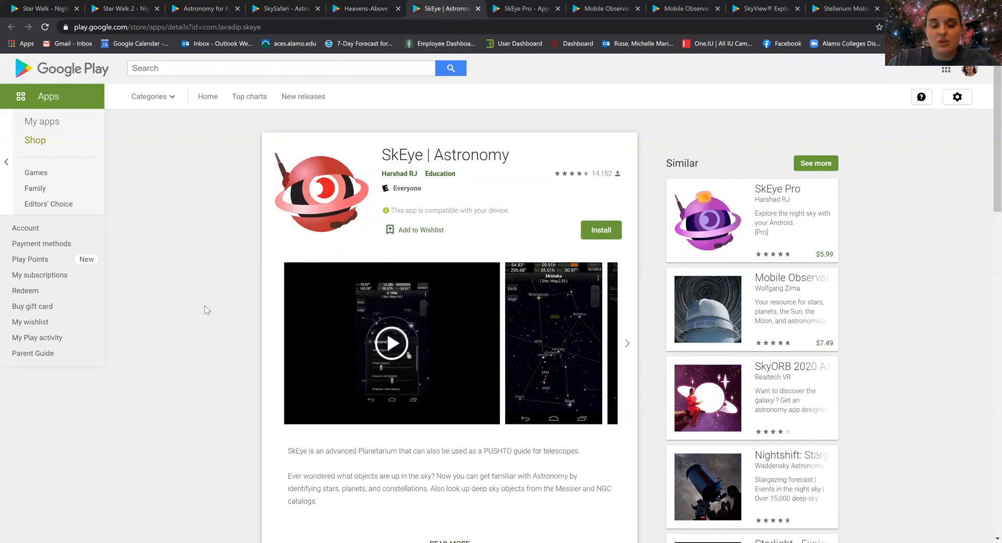
Scroll the SkEye | Astronomy listing, view SkEye Pro ($5.99), then switch to Mobile Observatory Free.
scroll(down, 3)
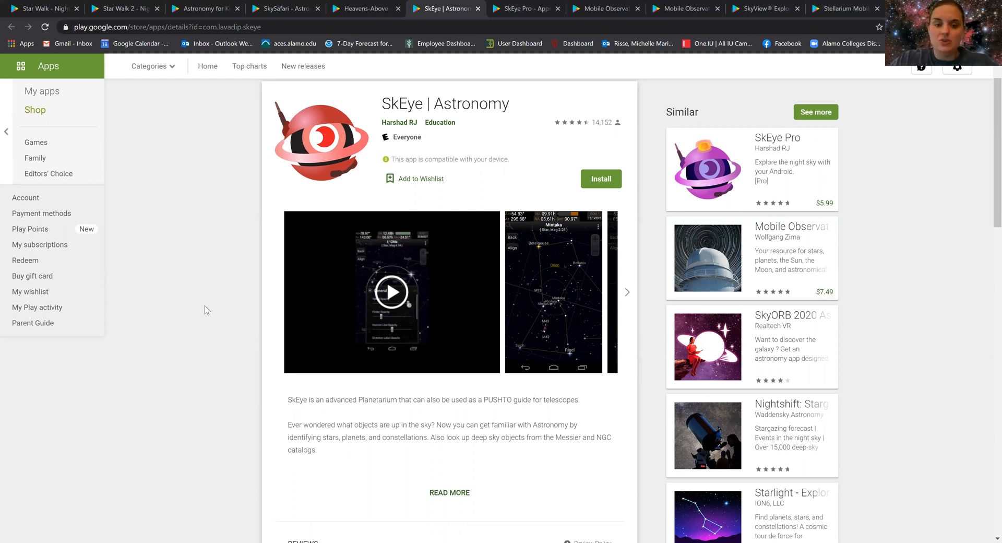
mouse_move(182, 367)
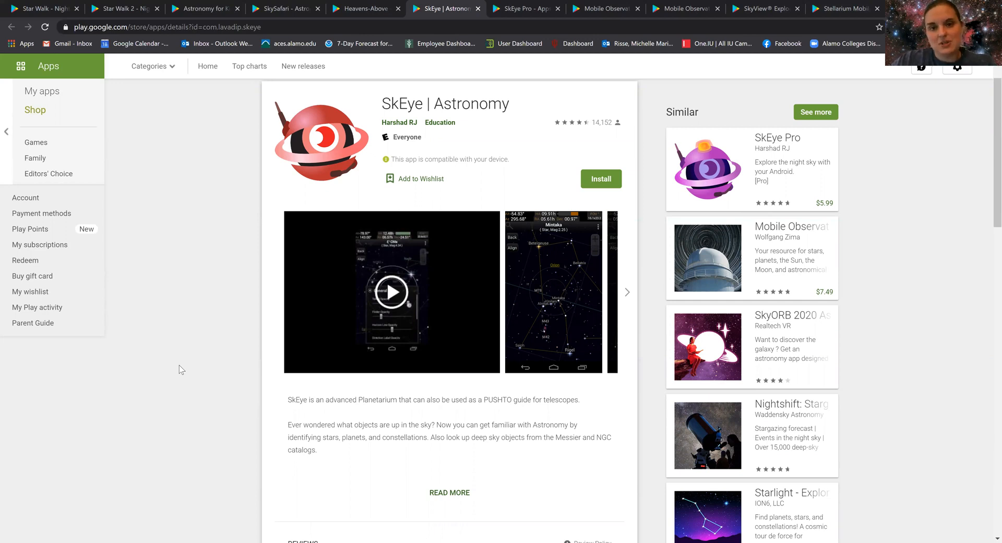
mouse_move(506, 62)
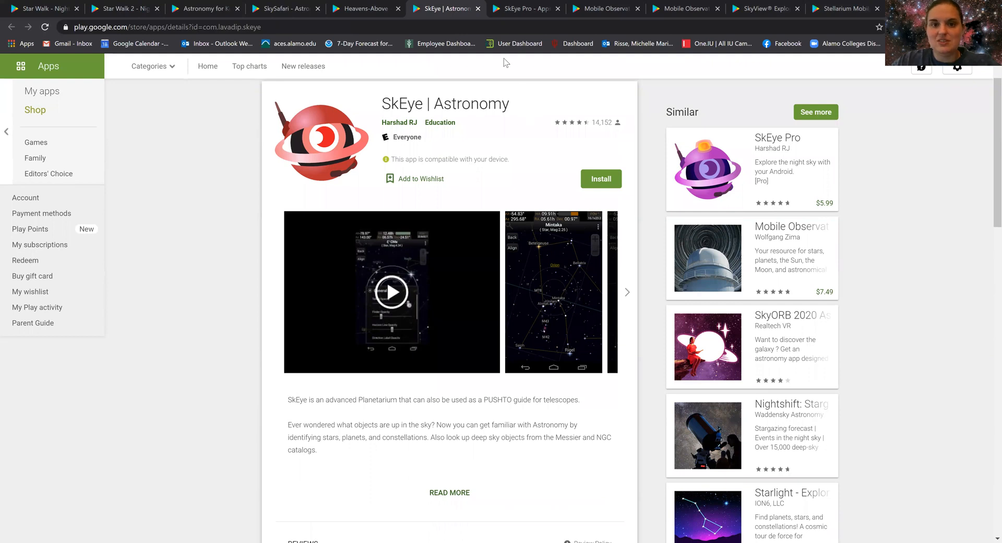
mouse_move(519, 8)
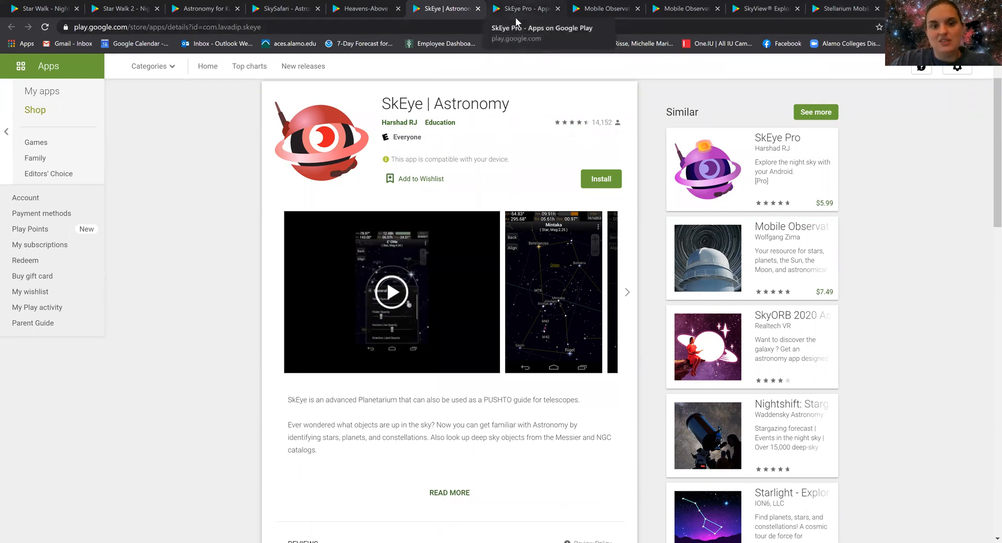
click(524, 9)
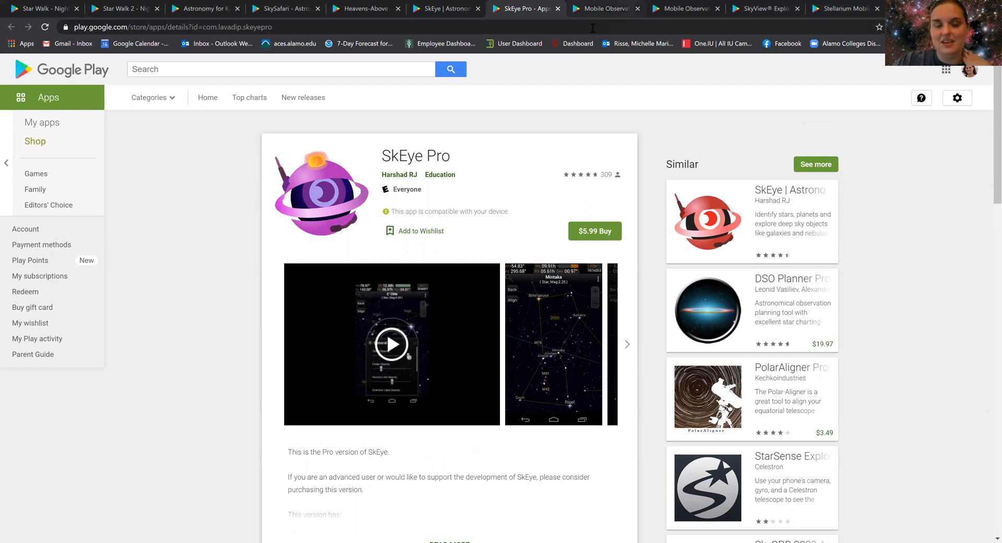
click(602, 8)
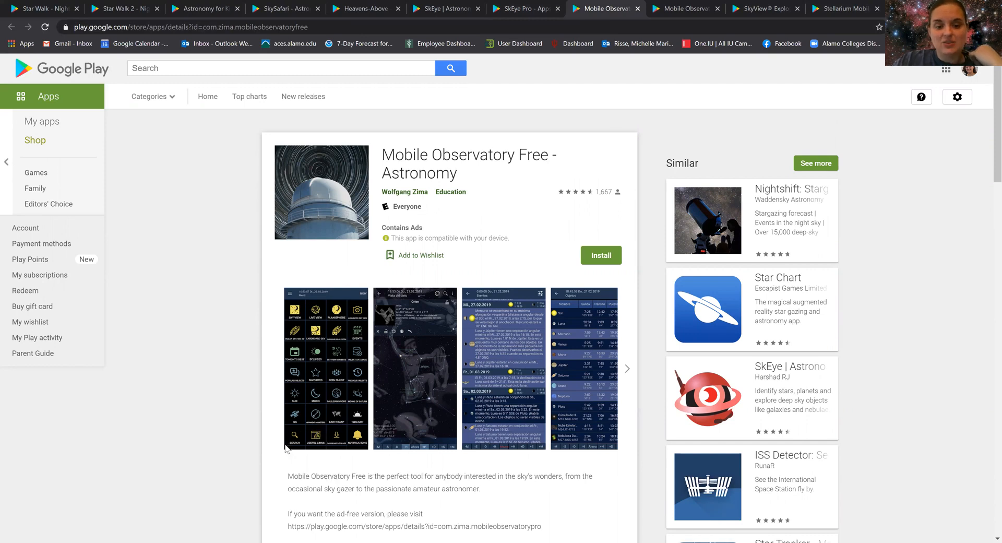
Scroll through the Mobile Observatory Free description and features, then back to the top.
scroll(down, 3)
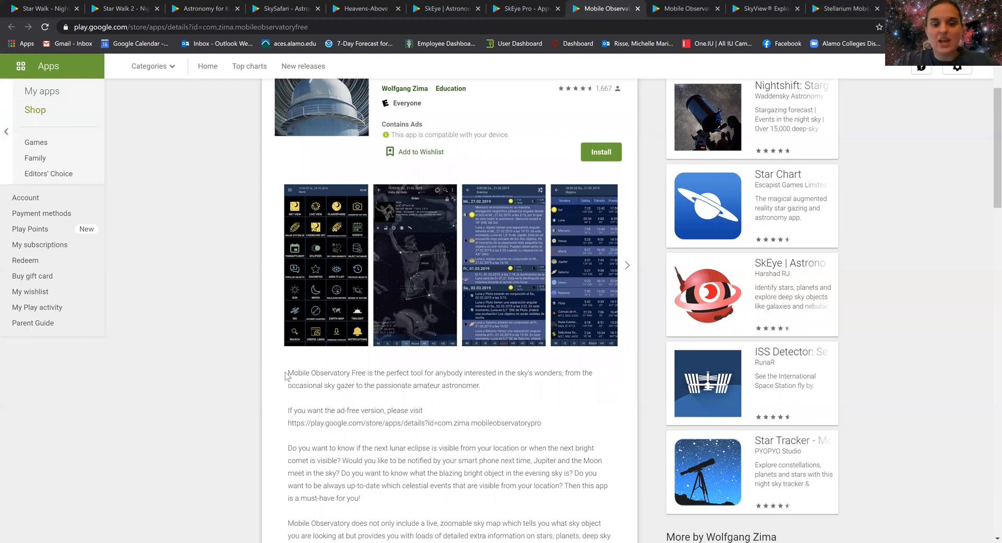
mouse_move(580, 333)
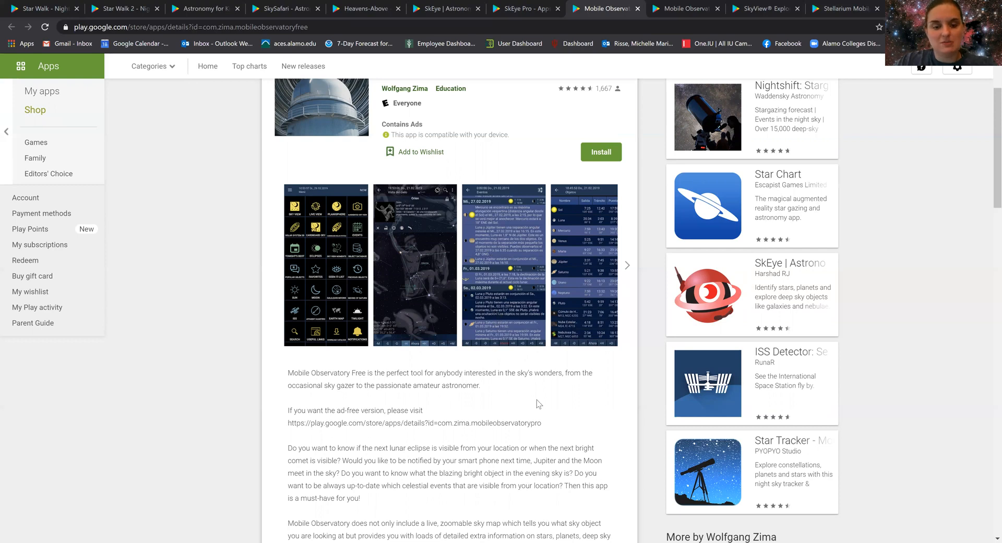
mouse_move(572, 260)
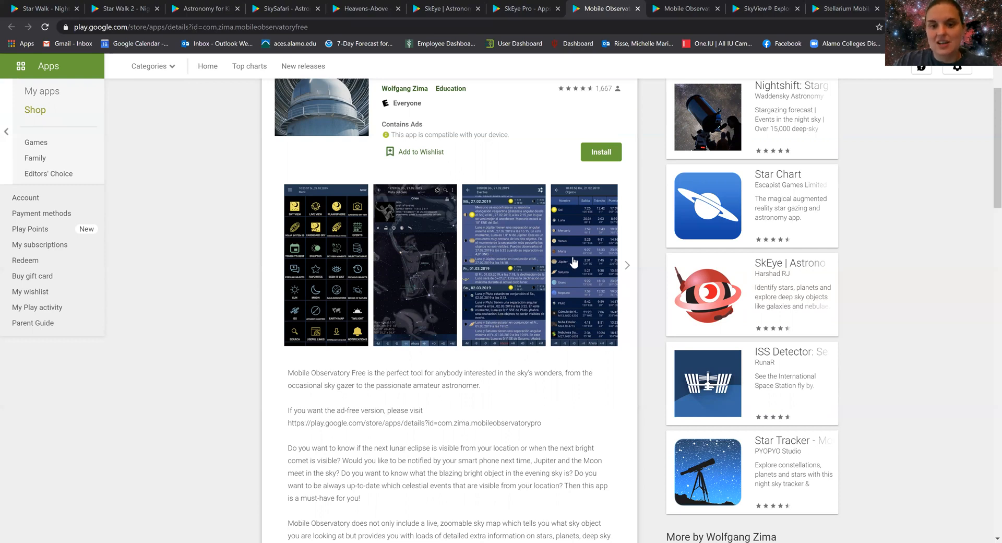
mouse_move(608, 223)
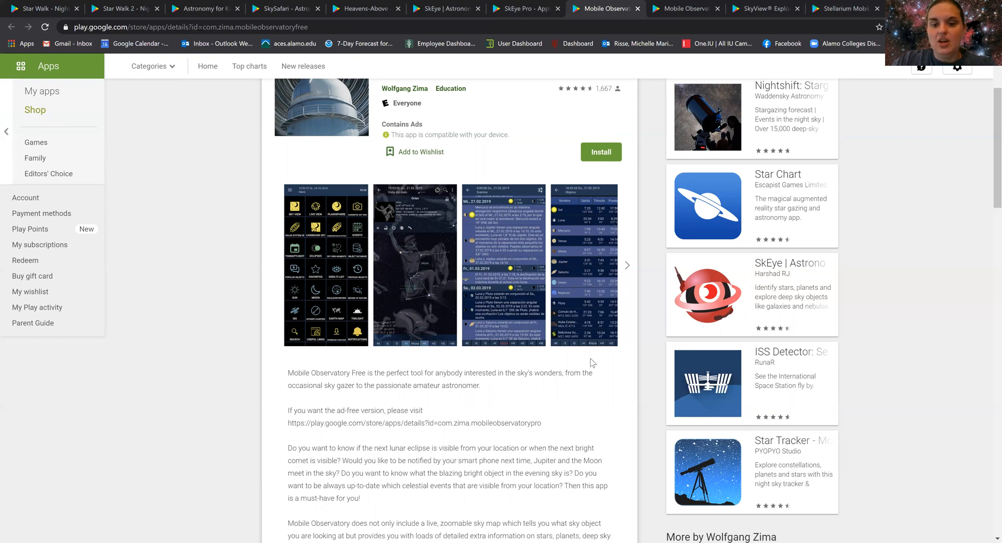
mouse_move(588, 358)
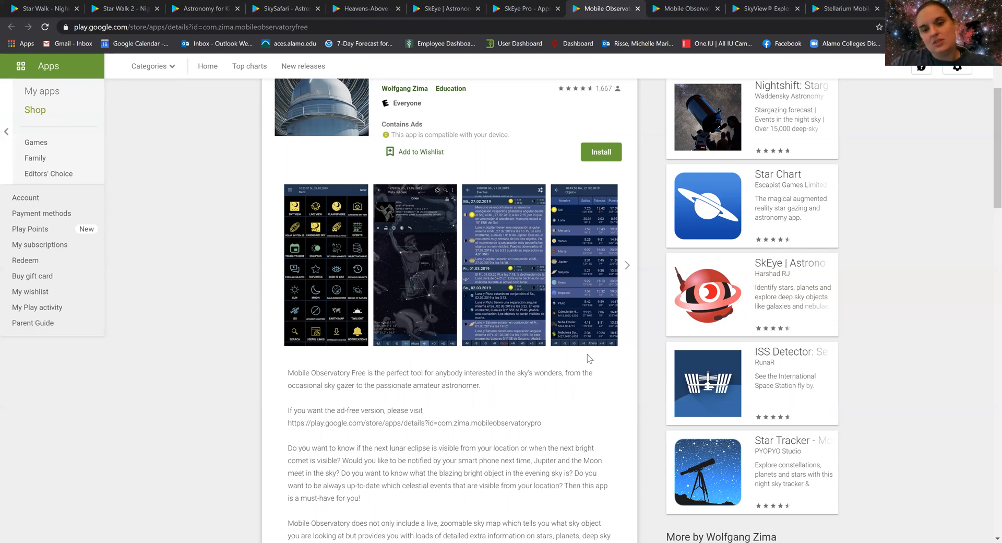
mouse_move(549, 385)
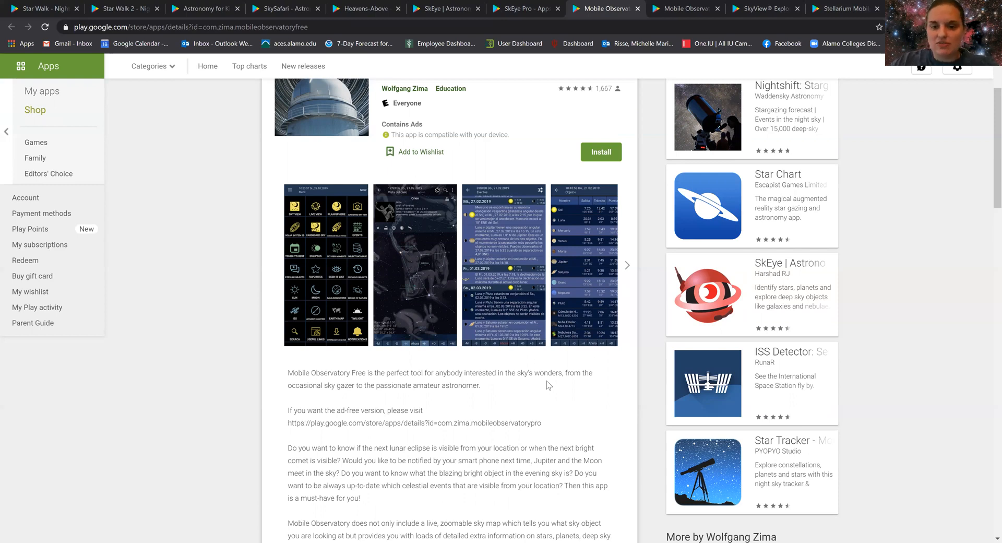
scroll(down, 3)
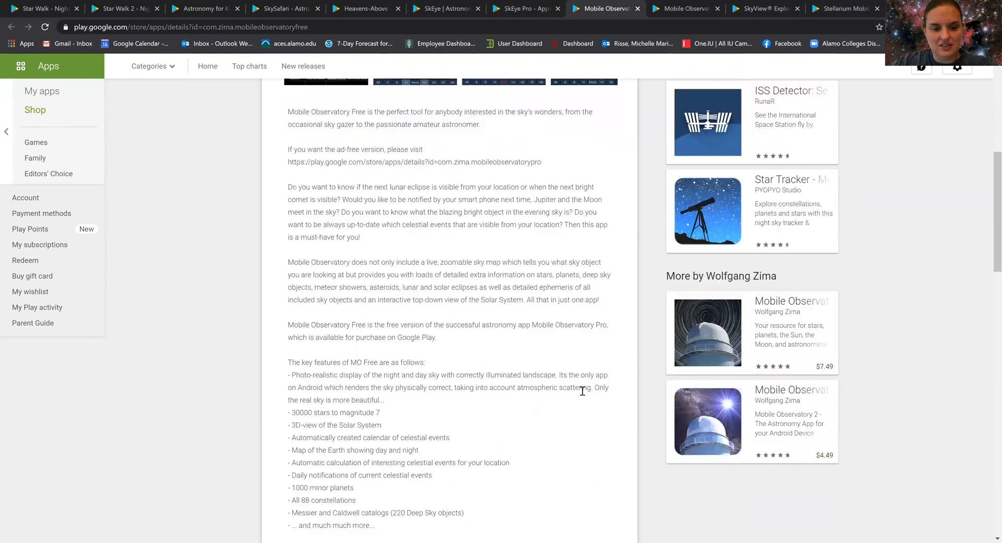
scroll(up, 3)
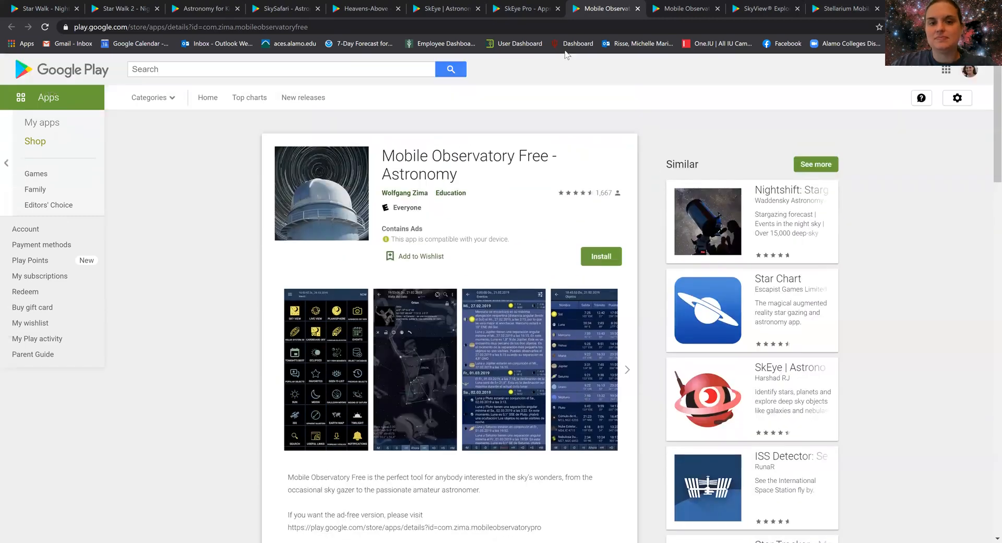
mouse_move(766, 9)
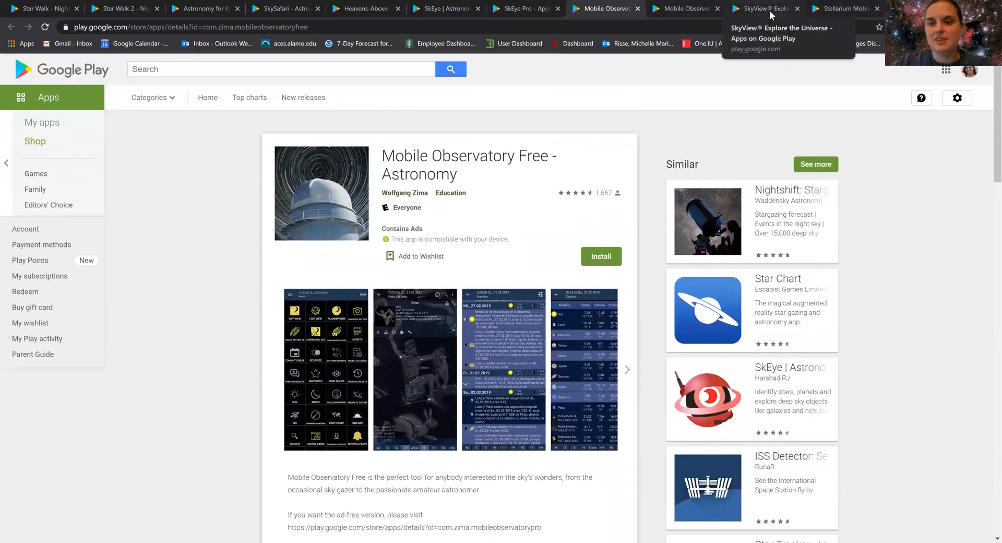
Switch to the $1.99 SkyView® listing and advance its screenshots twice.
click(765, 9)
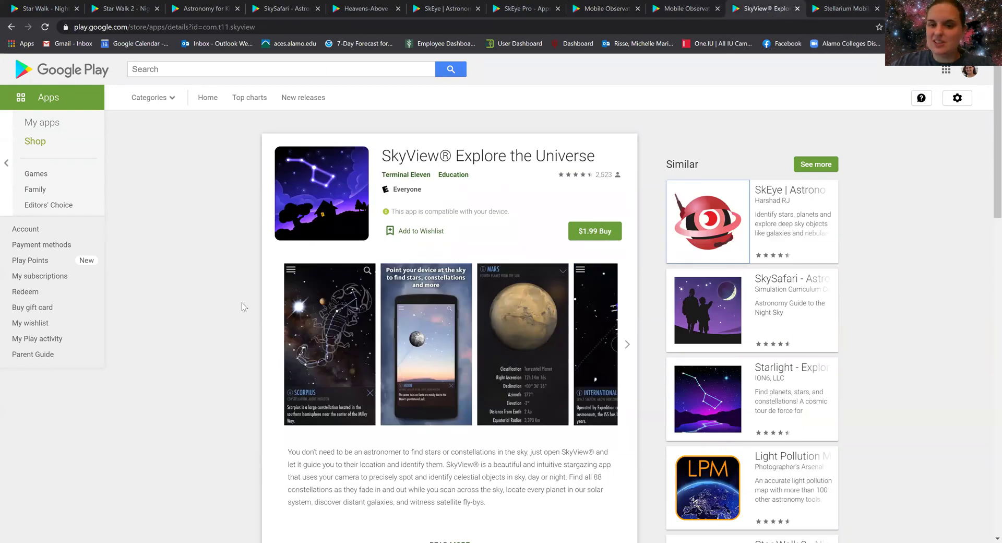
mouse_move(232, 368)
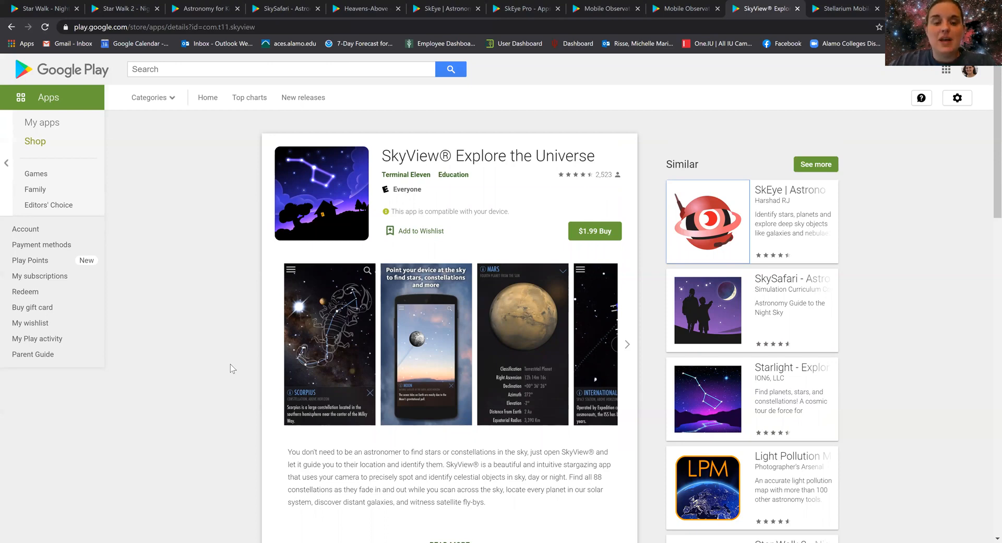
mouse_move(230, 371)
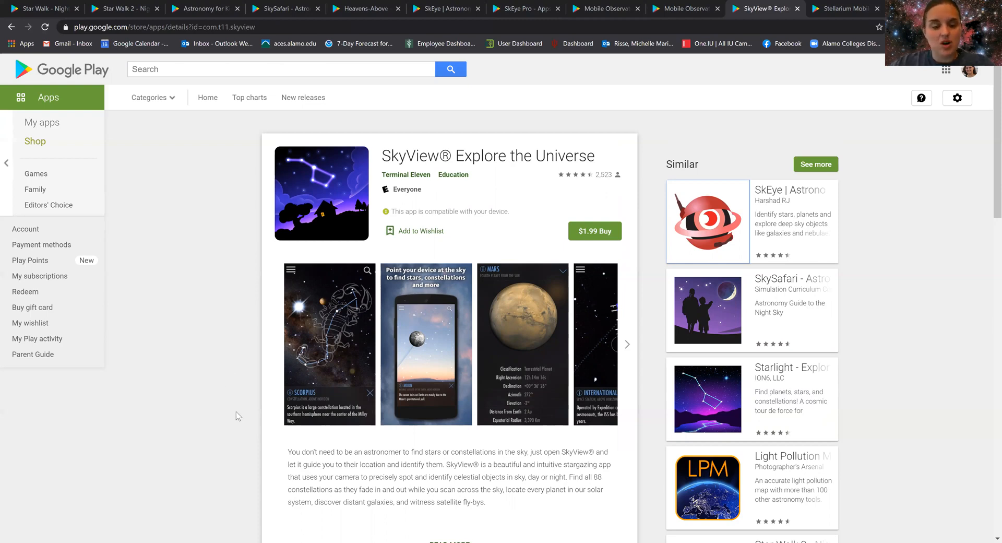
scroll(down, 3)
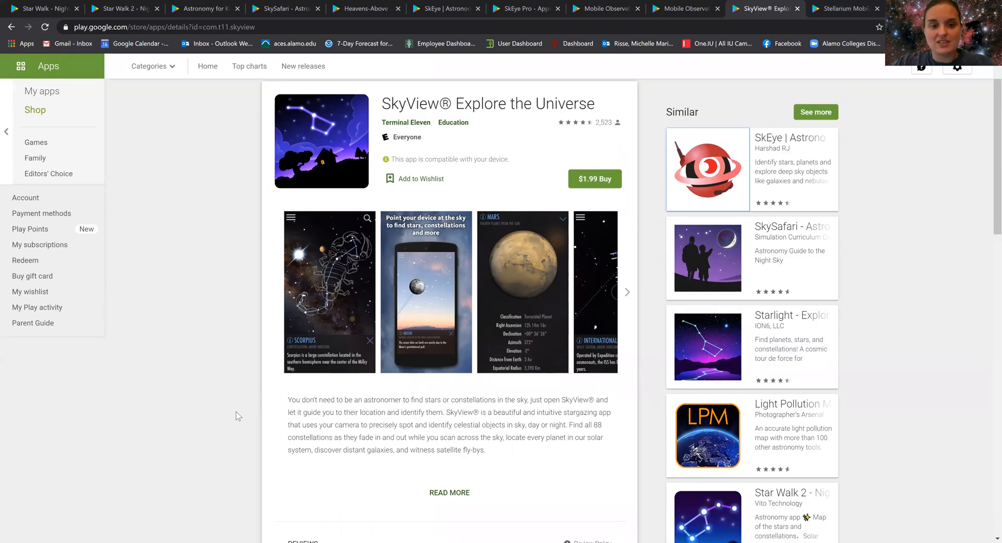
mouse_move(306, 390)
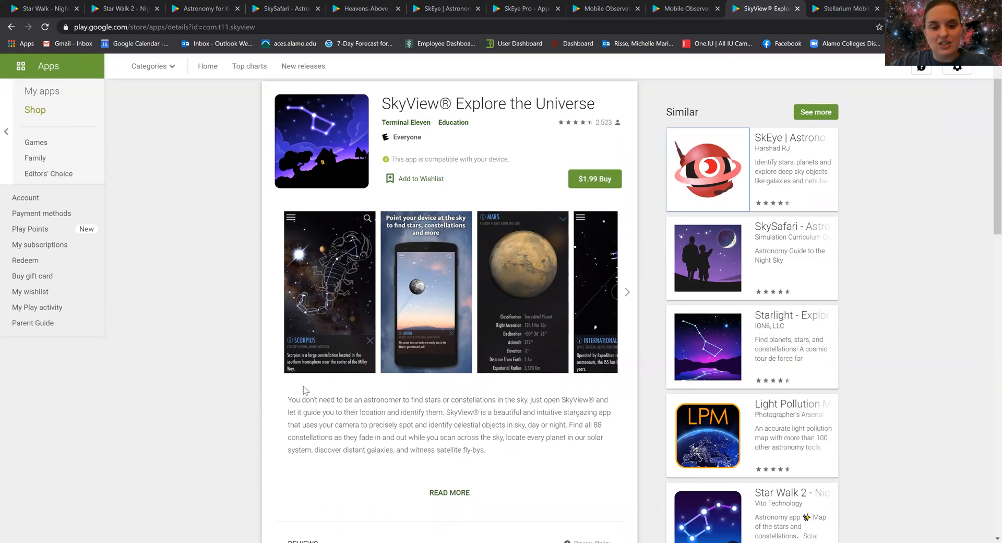
mouse_move(629, 292)
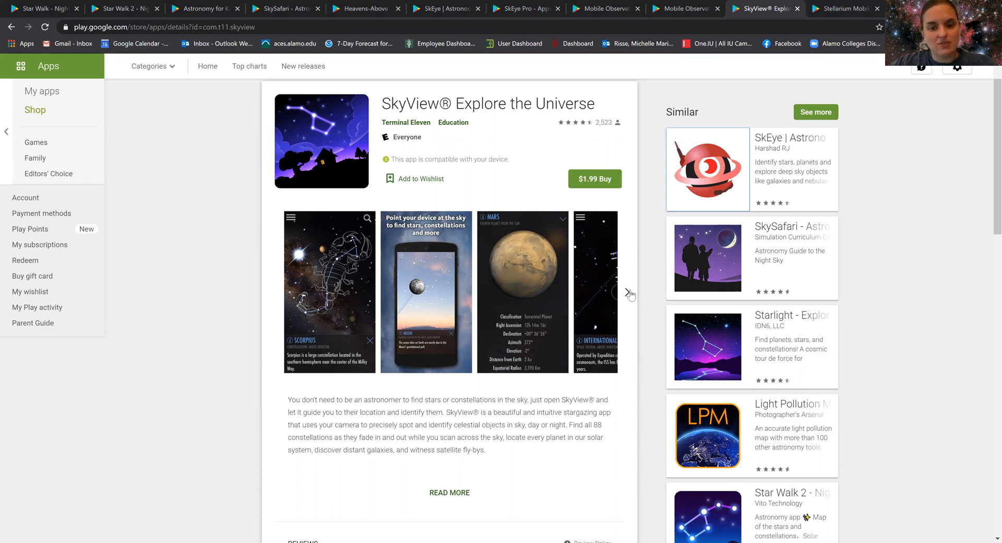
click(630, 293)
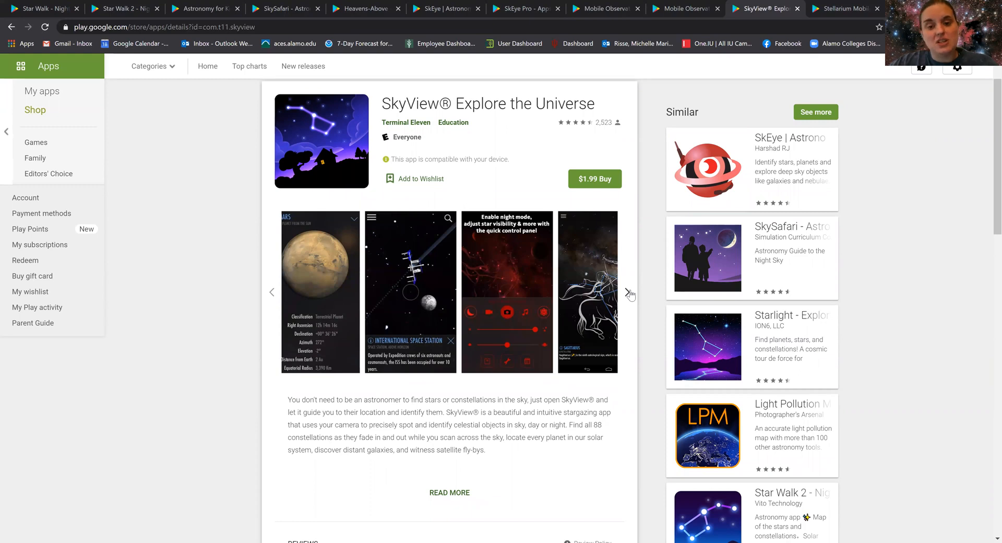
mouse_move(526, 474)
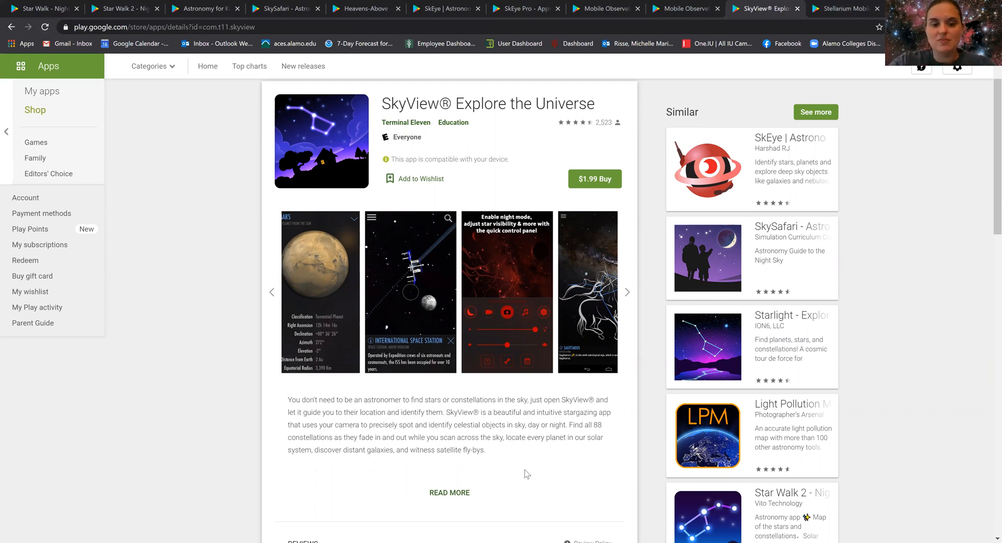
mouse_move(498, 482)
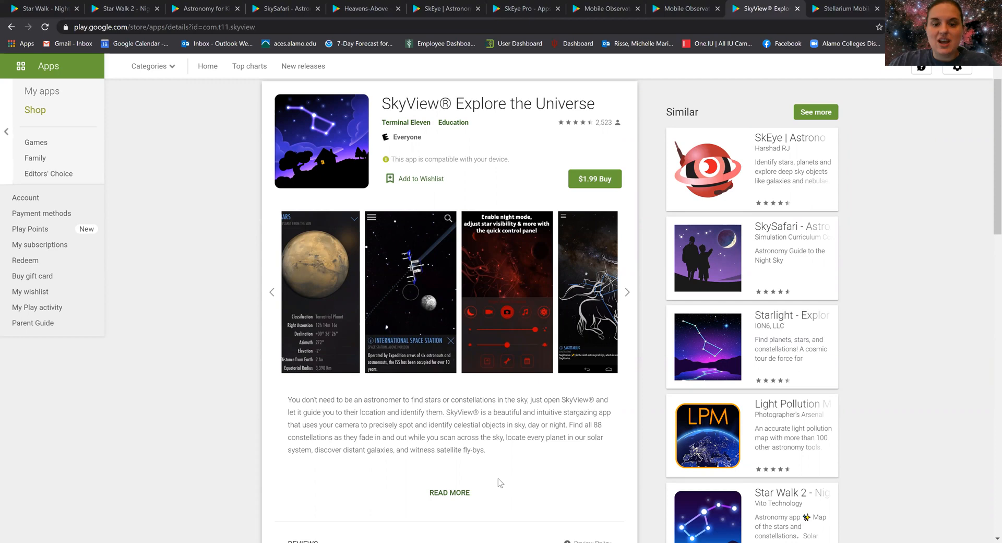
mouse_move(545, 476)
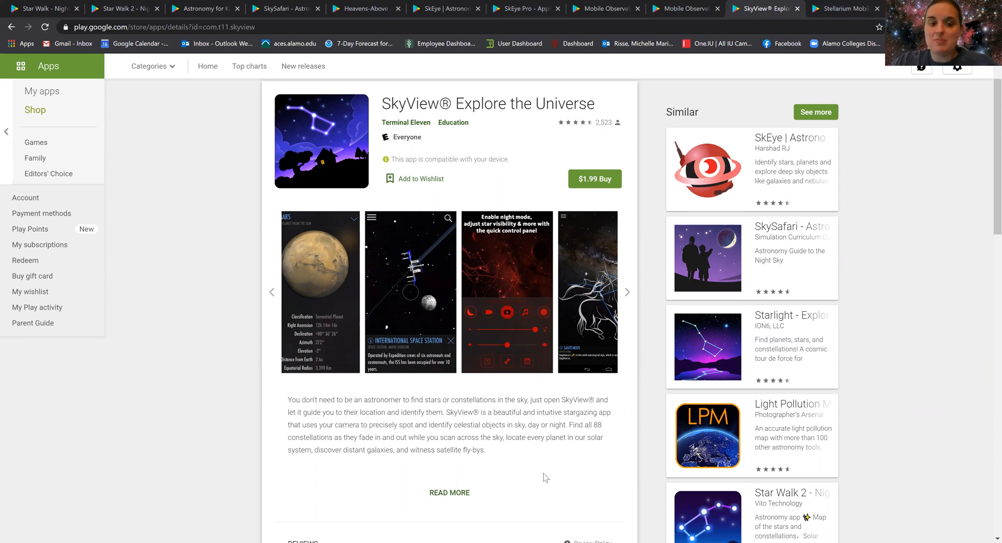
mouse_move(647, 238)
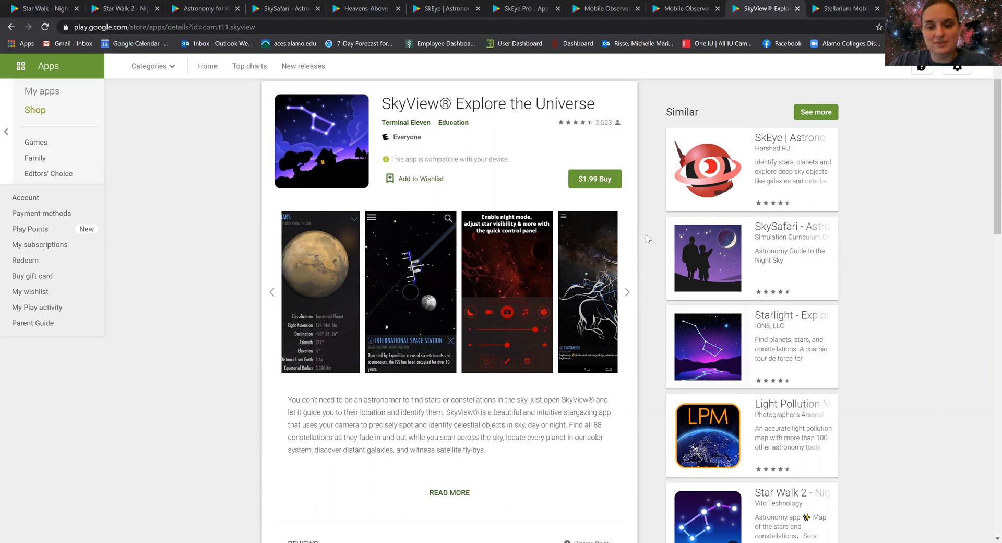
click(627, 291)
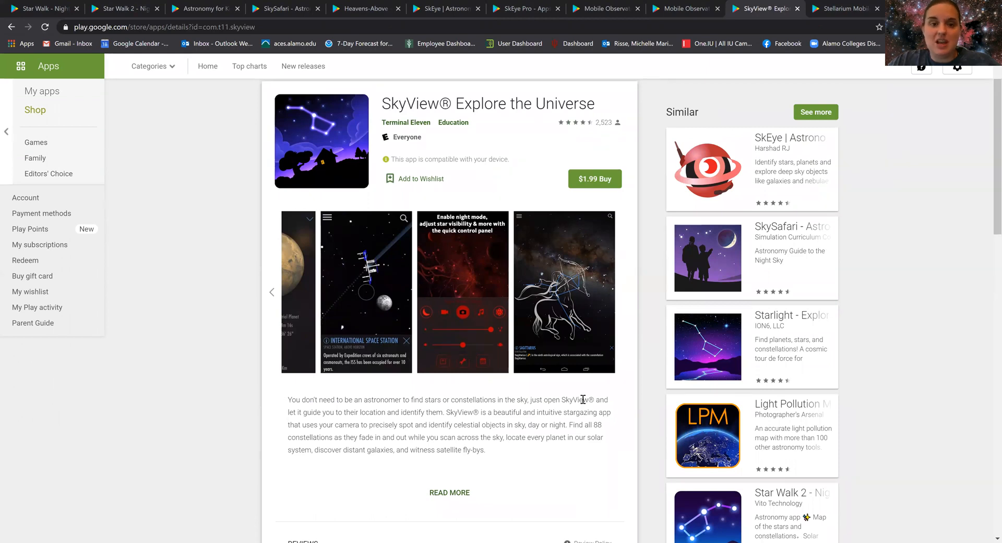
Switch to the $9.99 Stellarium Mobile PLUS listing by Noctua Software.
click(843, 8)
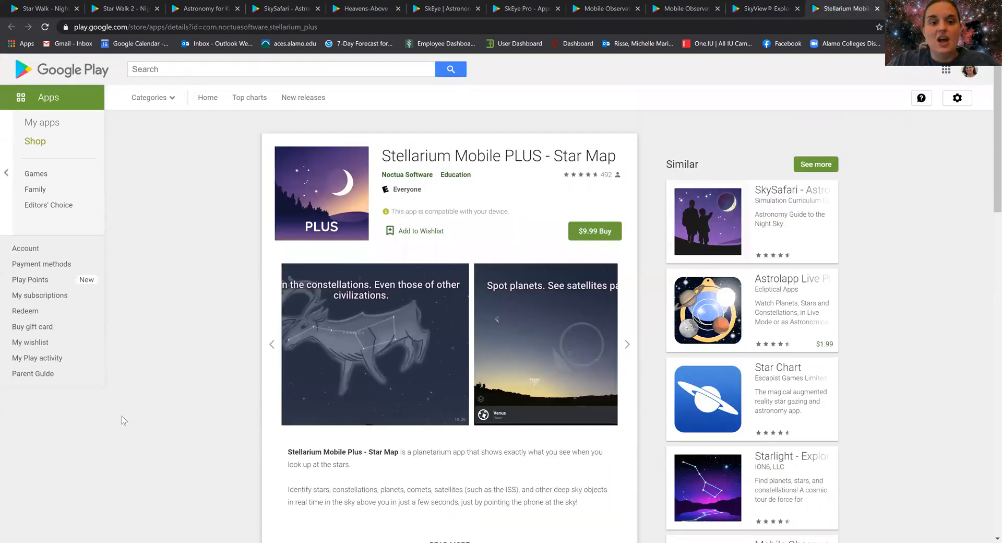
mouse_move(224, 326)
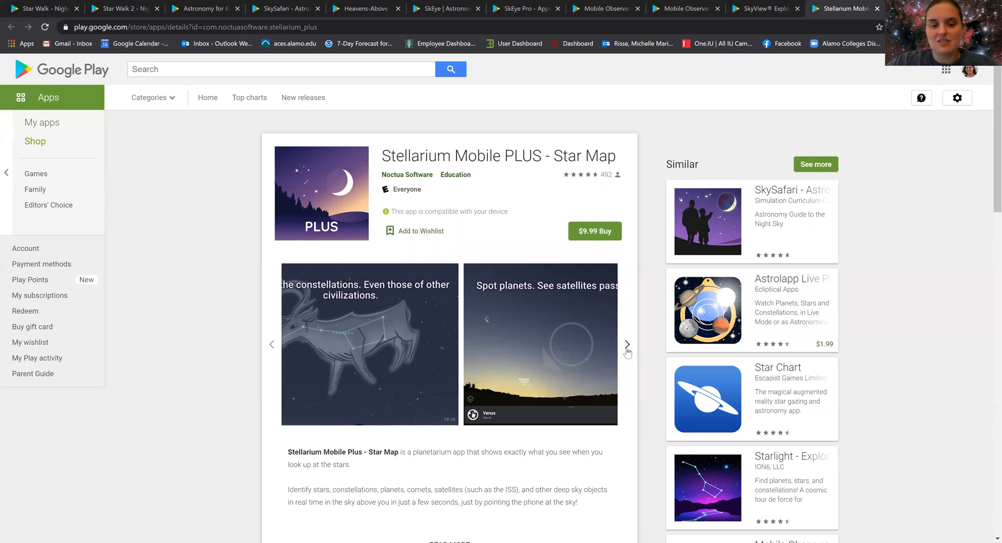
Page Stellarium screenshots past Saturn zoom and detailed sky images to night mode.
click(627, 345)
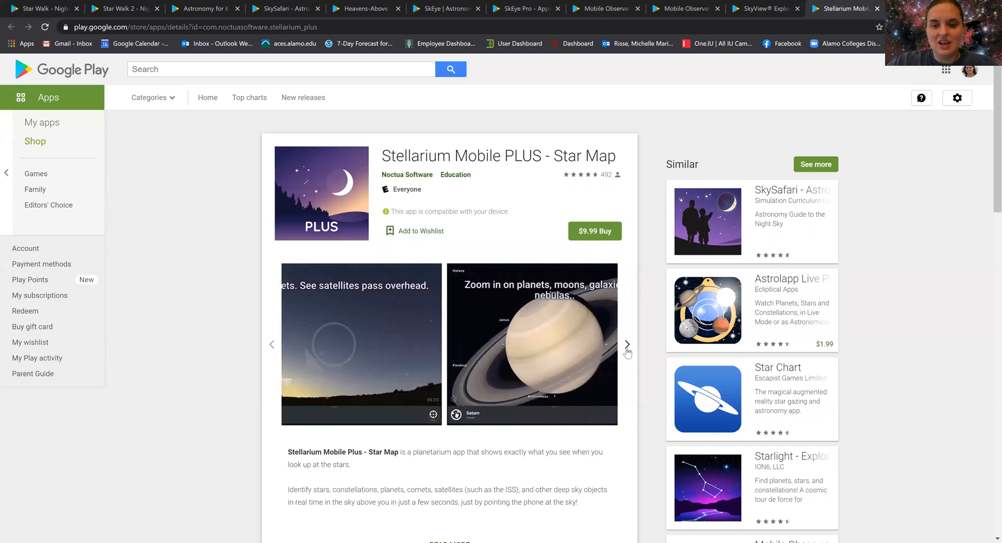
click(626, 347)
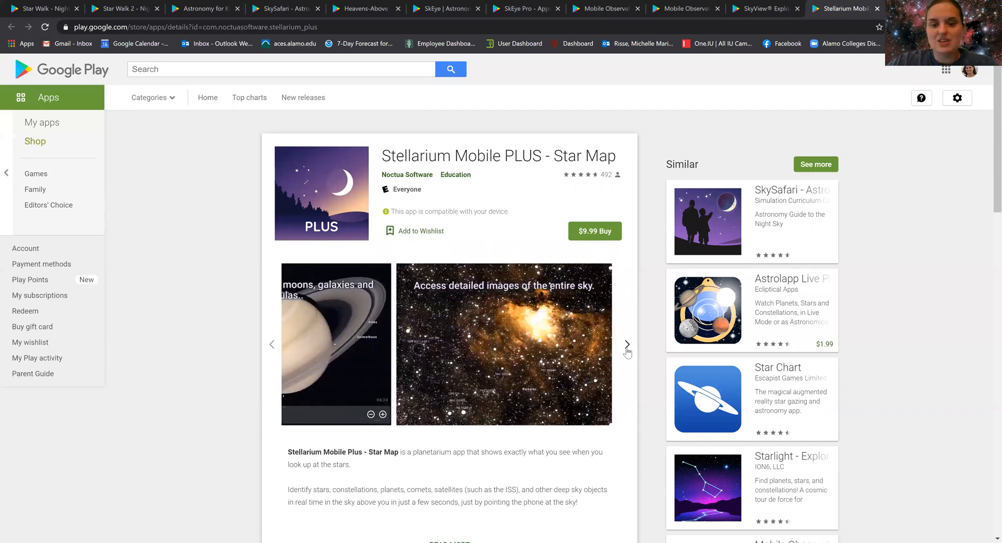
click(626, 345)
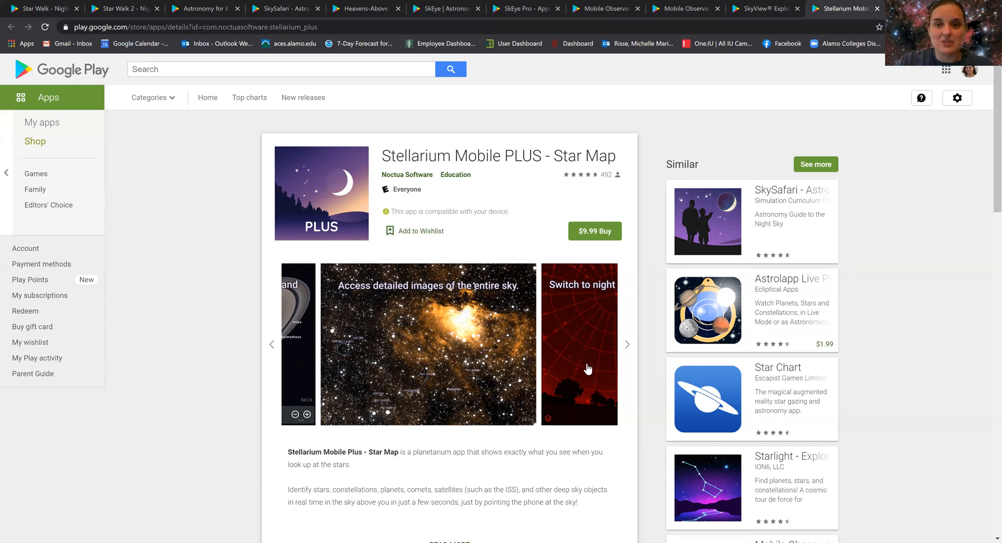
mouse_move(394, 120)
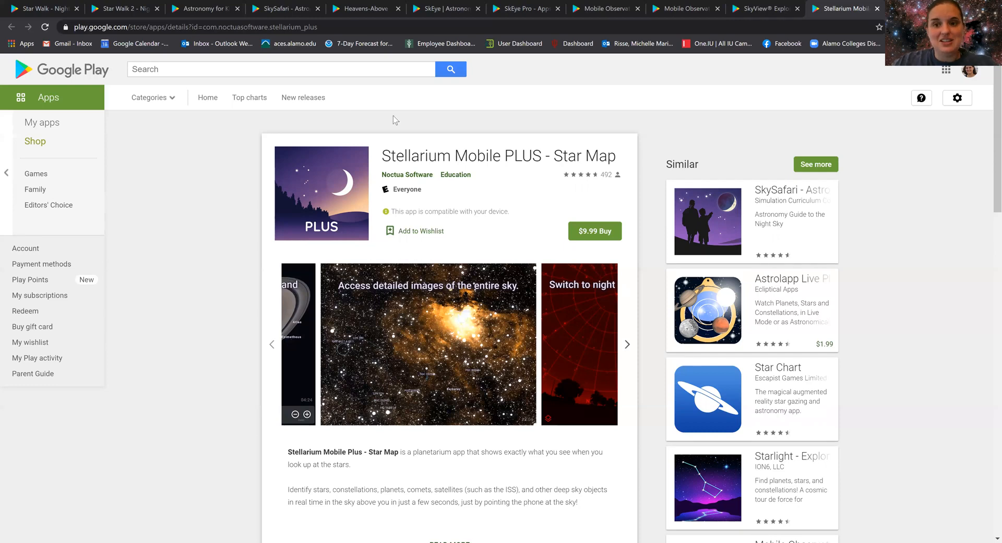
mouse_move(619, 20)
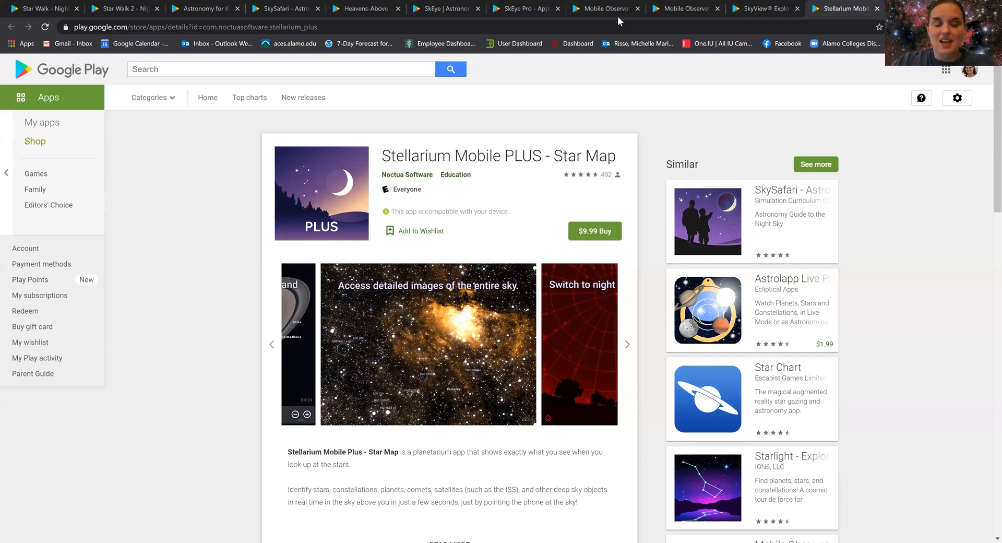